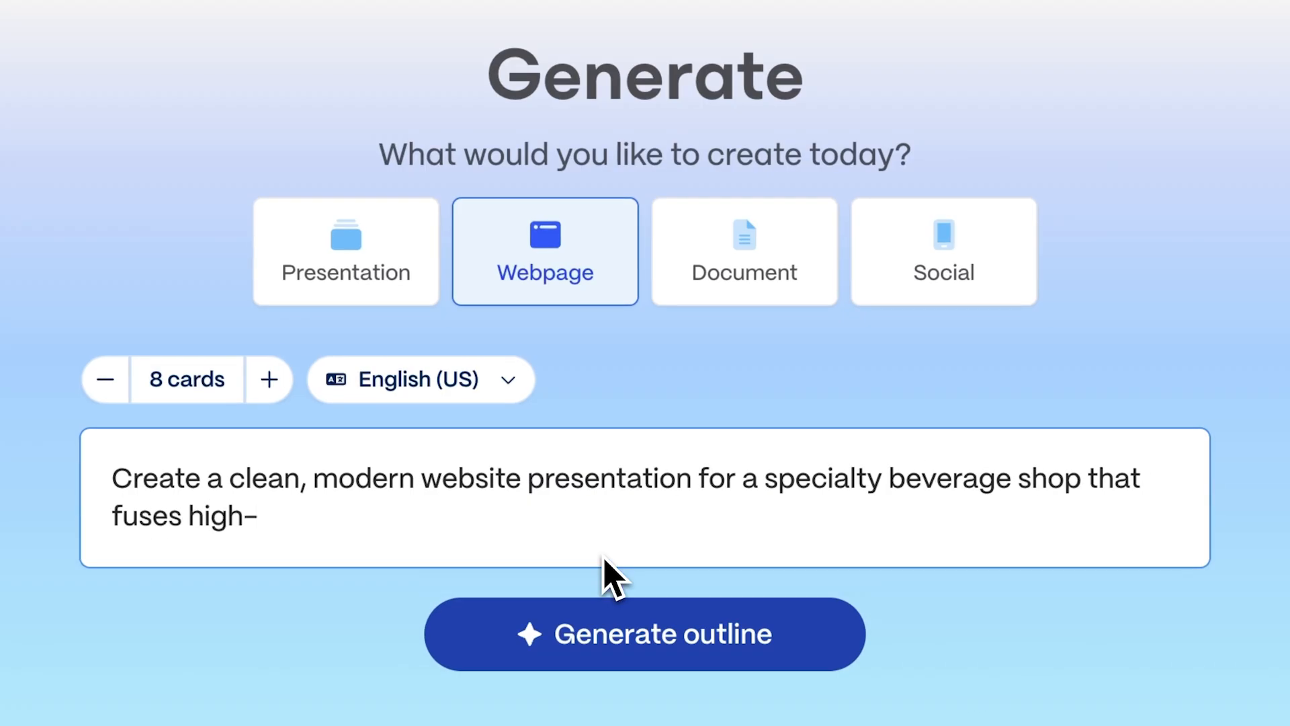
# Step: Start a new AI gamma from the Gammas dashboard, reaching the Create with AI screen
pyautogui.click(643, 633)
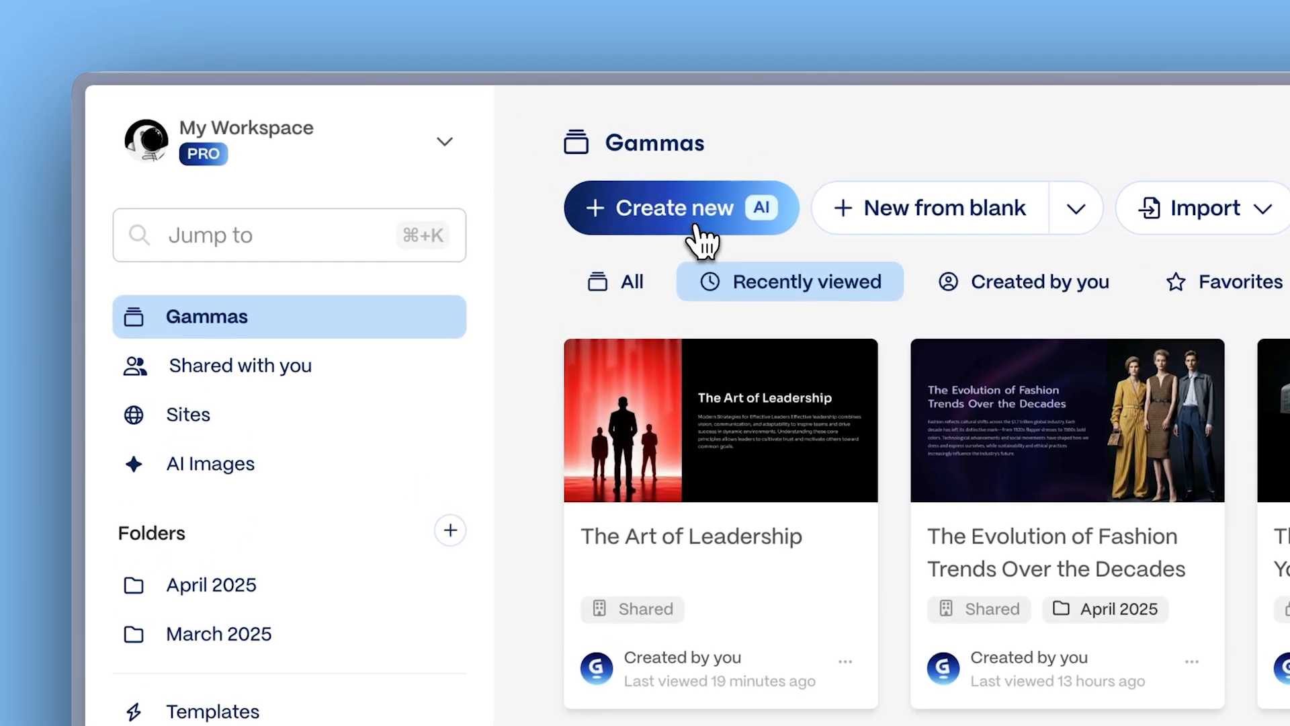
pyautogui.click(676, 207)
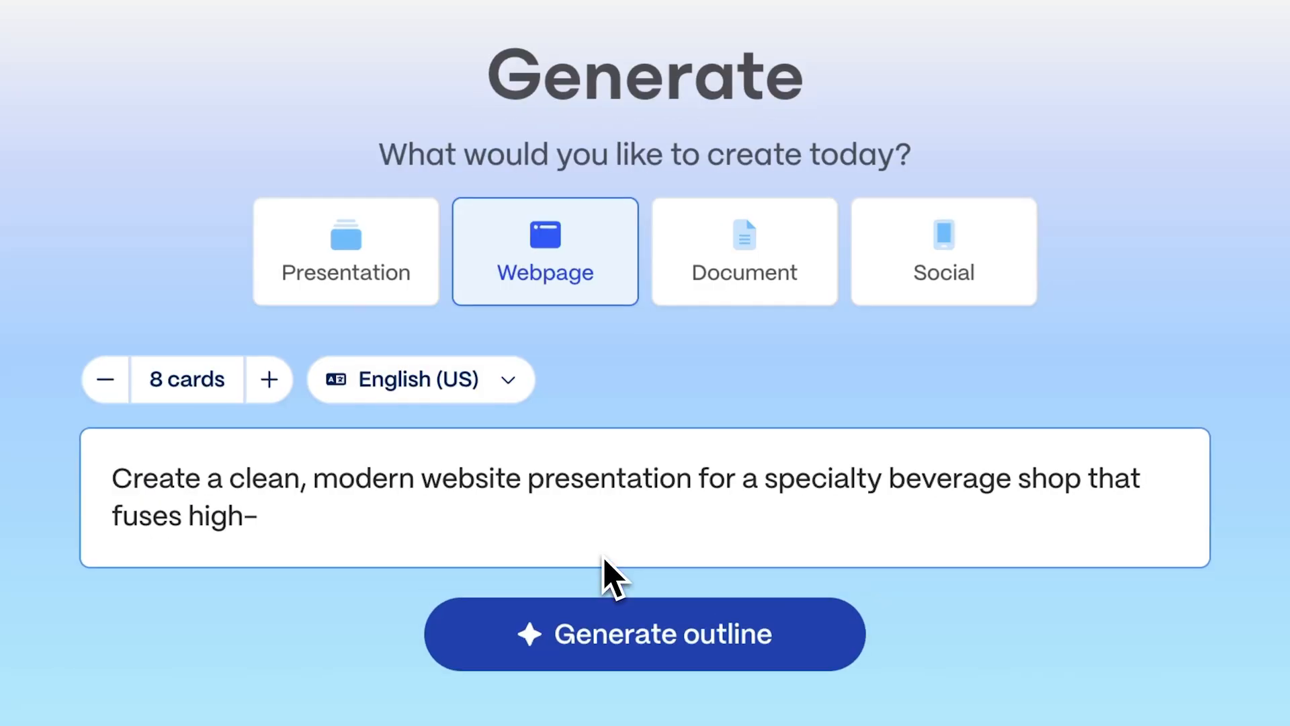
pyautogui.click(644, 633)
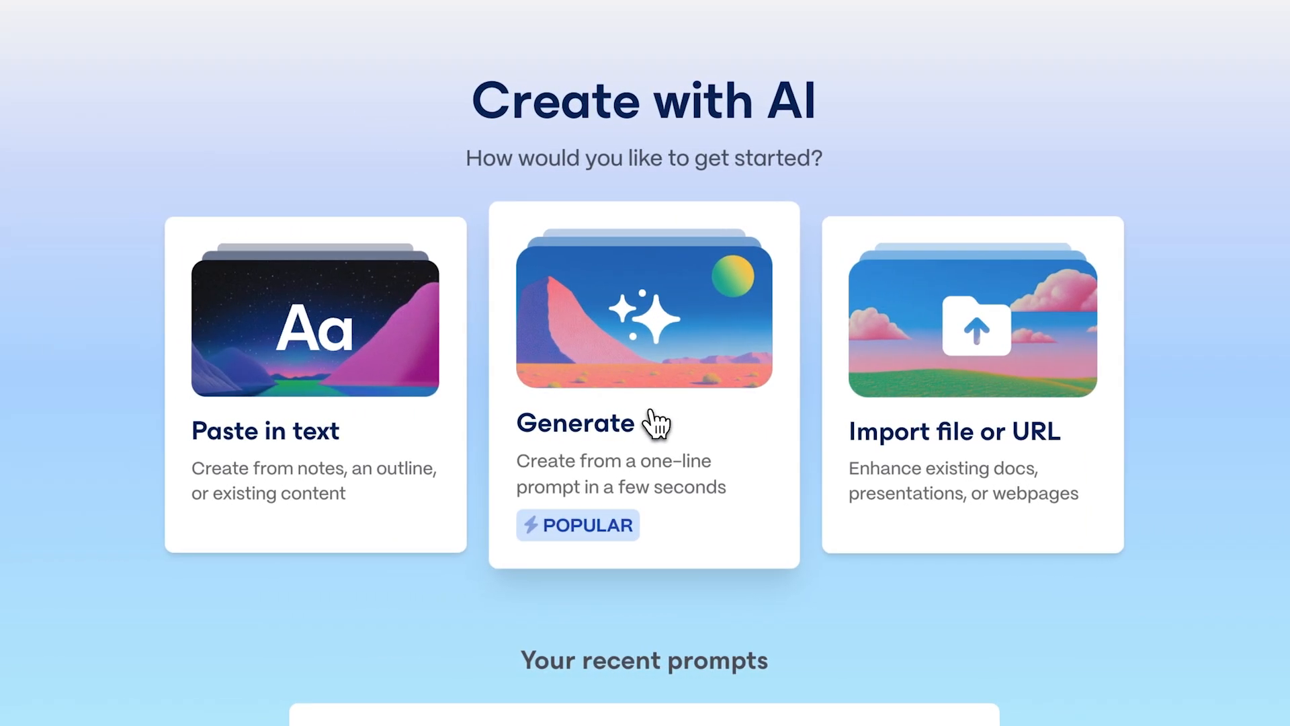
# Step: Generate a webpage outline from a prompt about a shop fusing high-quality coffee with premium matcha
pyautogui.click(644, 416)
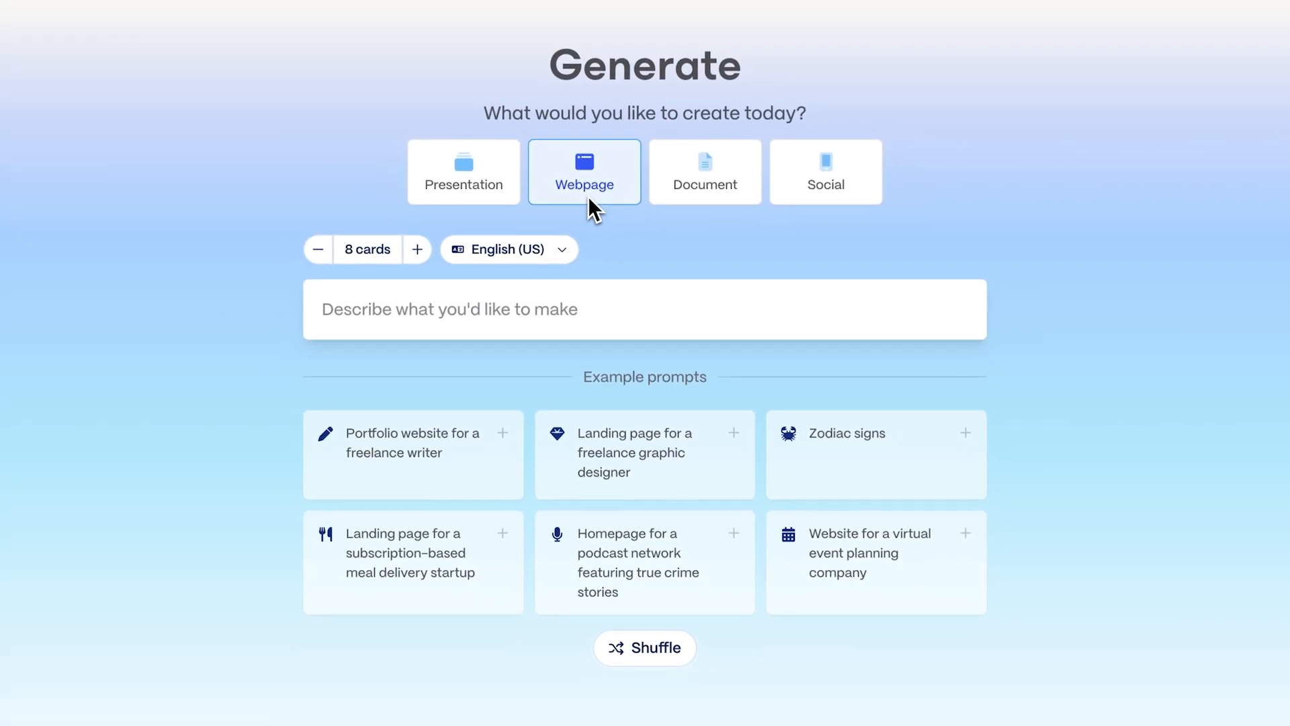
pyautogui.write('Cre')
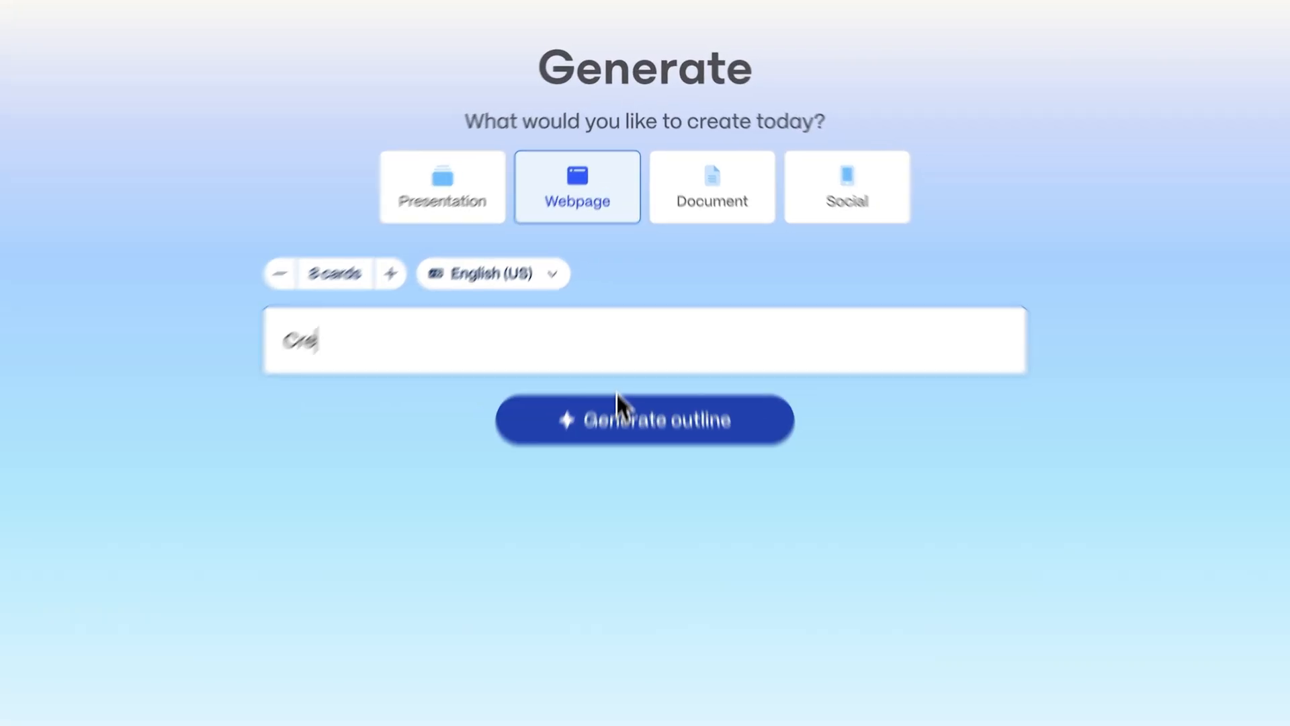
pyautogui.write('Create a clean, modern website presentation for a specialty beverage shop that fuses high-quality c')
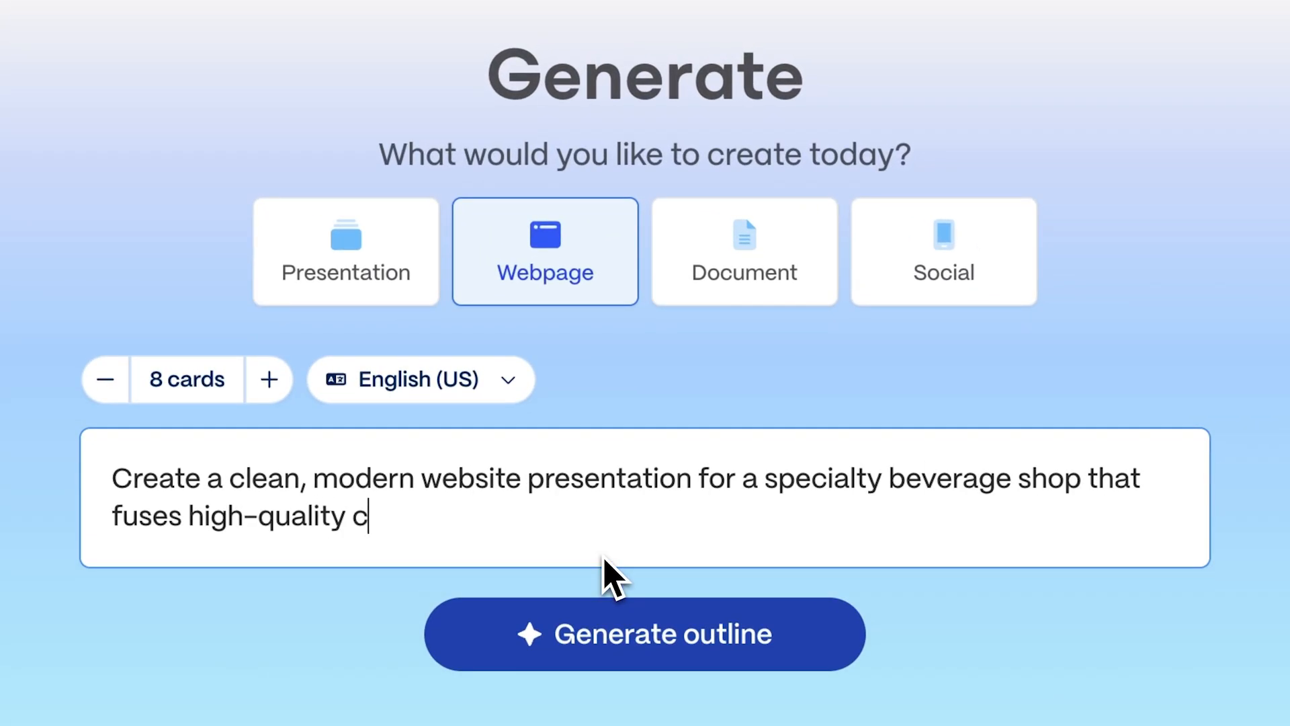
pyautogui.write('offee with premium matcha')
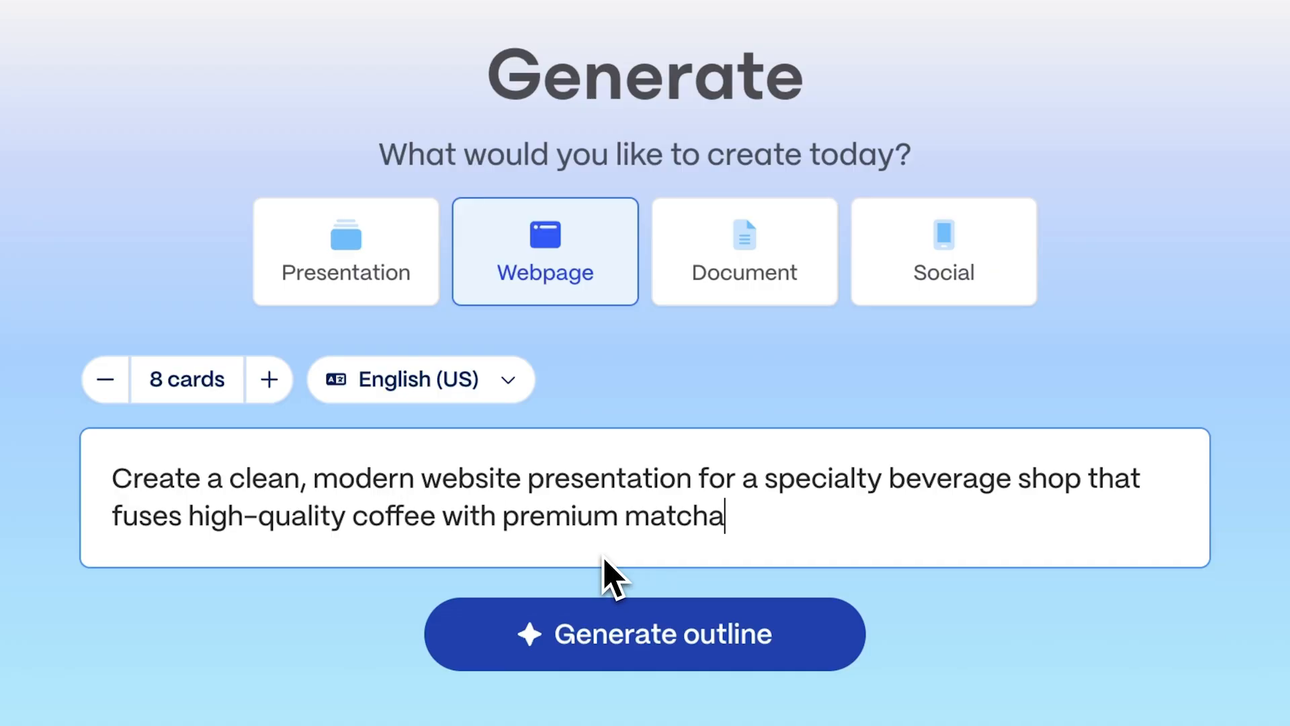
pyautogui.click(644, 633)
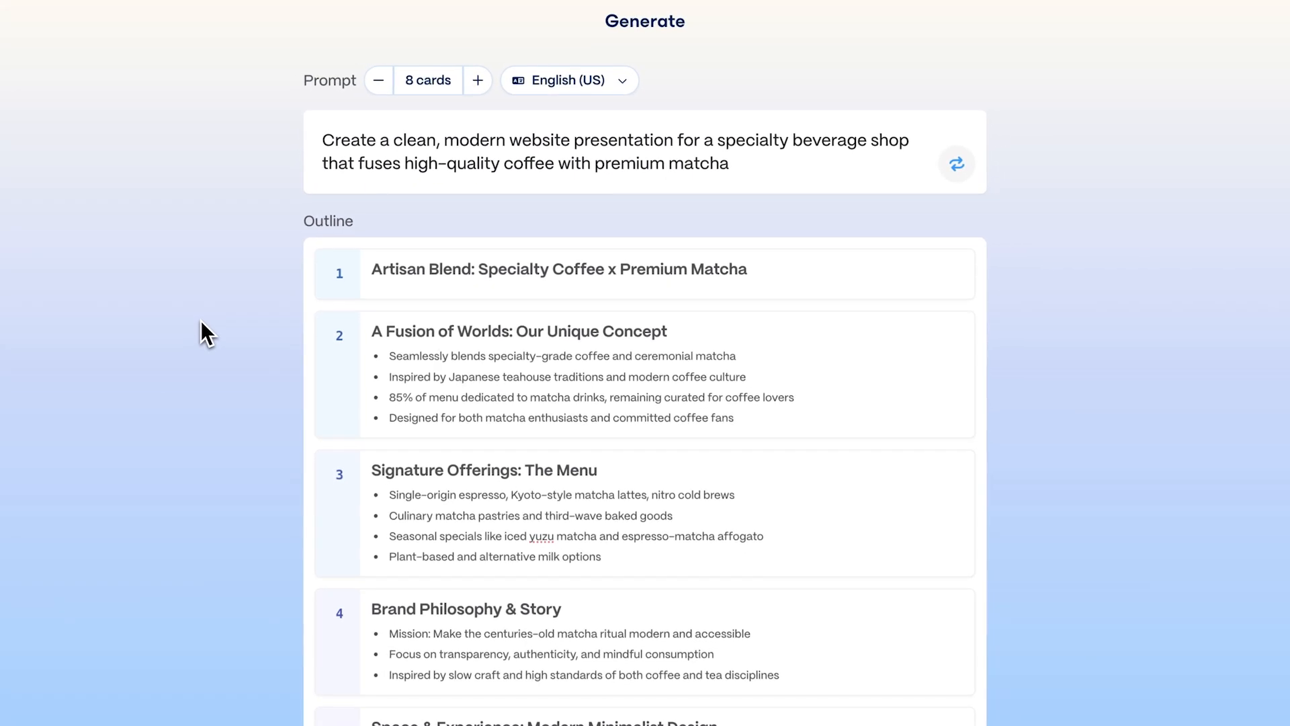
# Step: Add a card, set text per card to Detailed and keep AI-generated images as the source
pyautogui.scroll(-3)
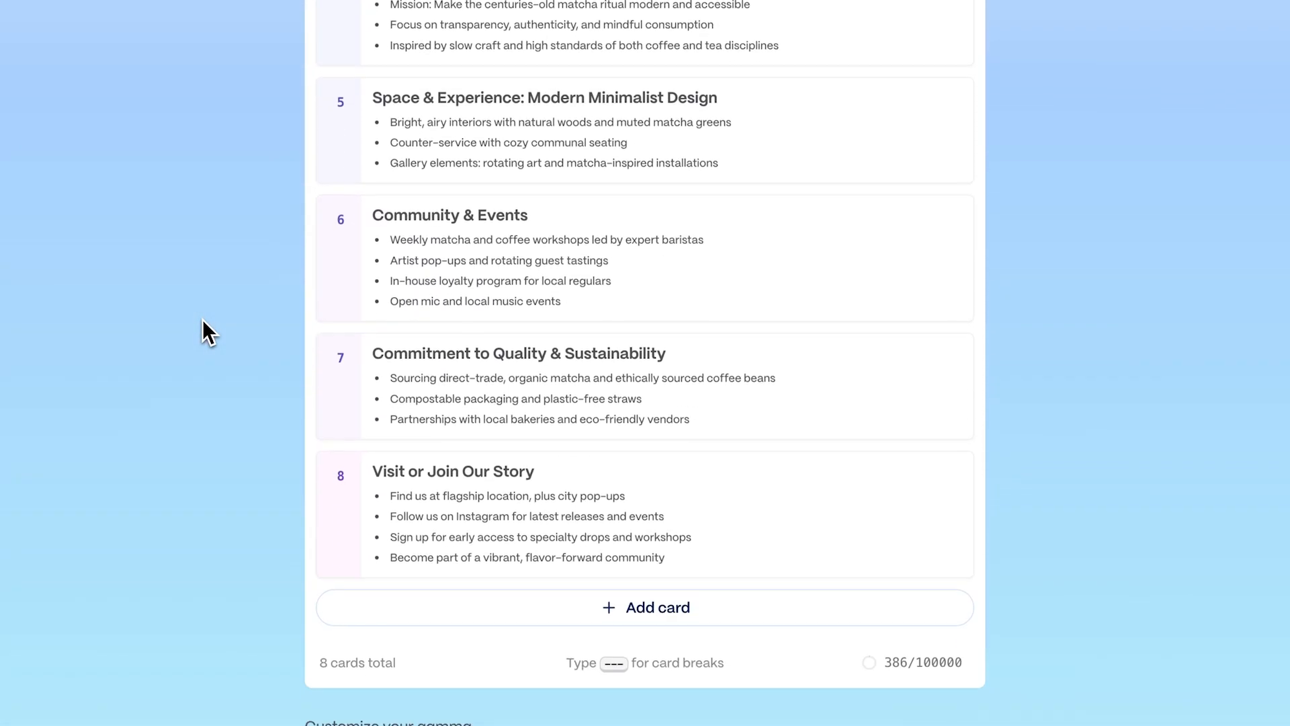
pyautogui.scroll(-3)
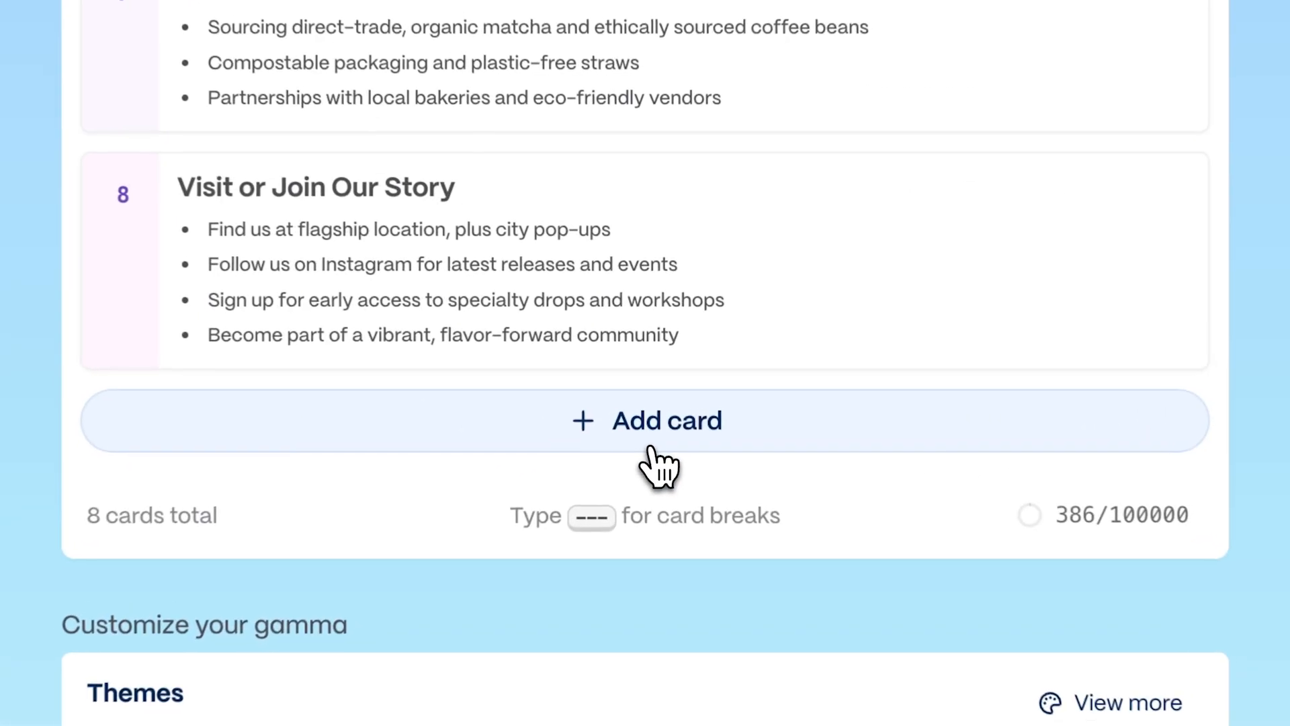
pyautogui.click(643, 421)
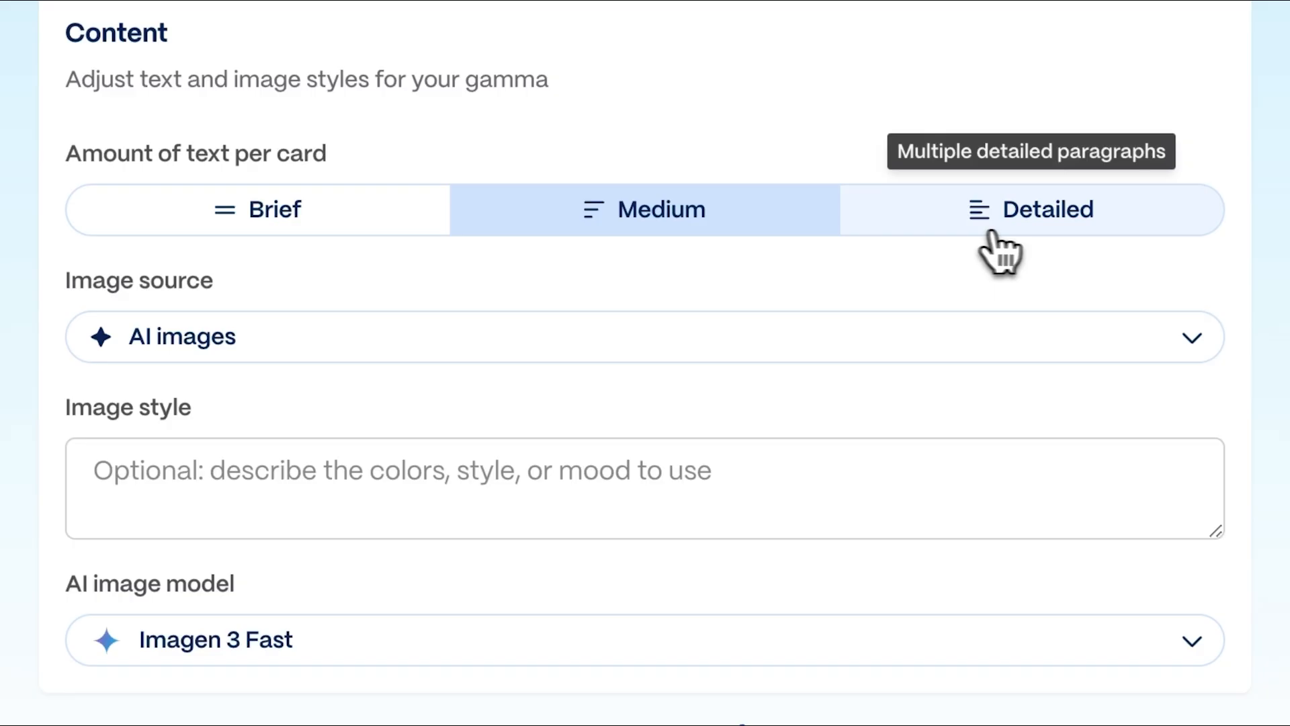
pyautogui.click(1045, 209)
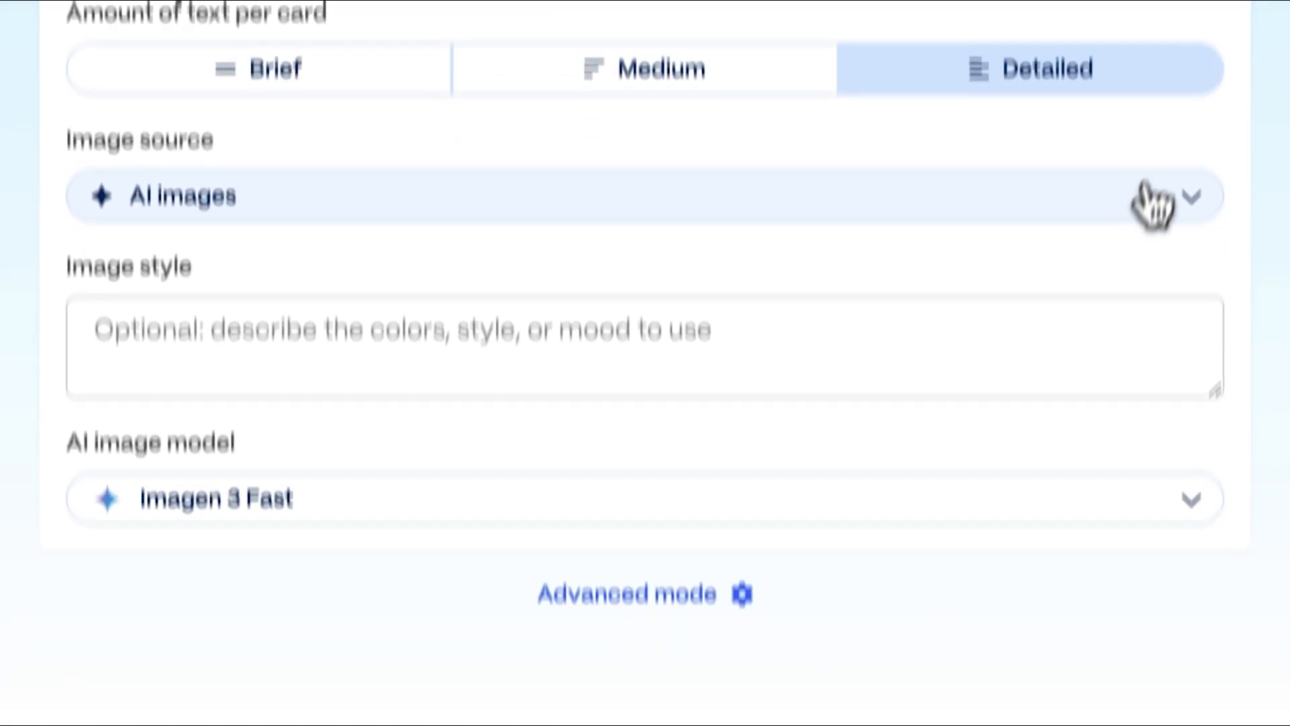
pyautogui.click(1189, 196)
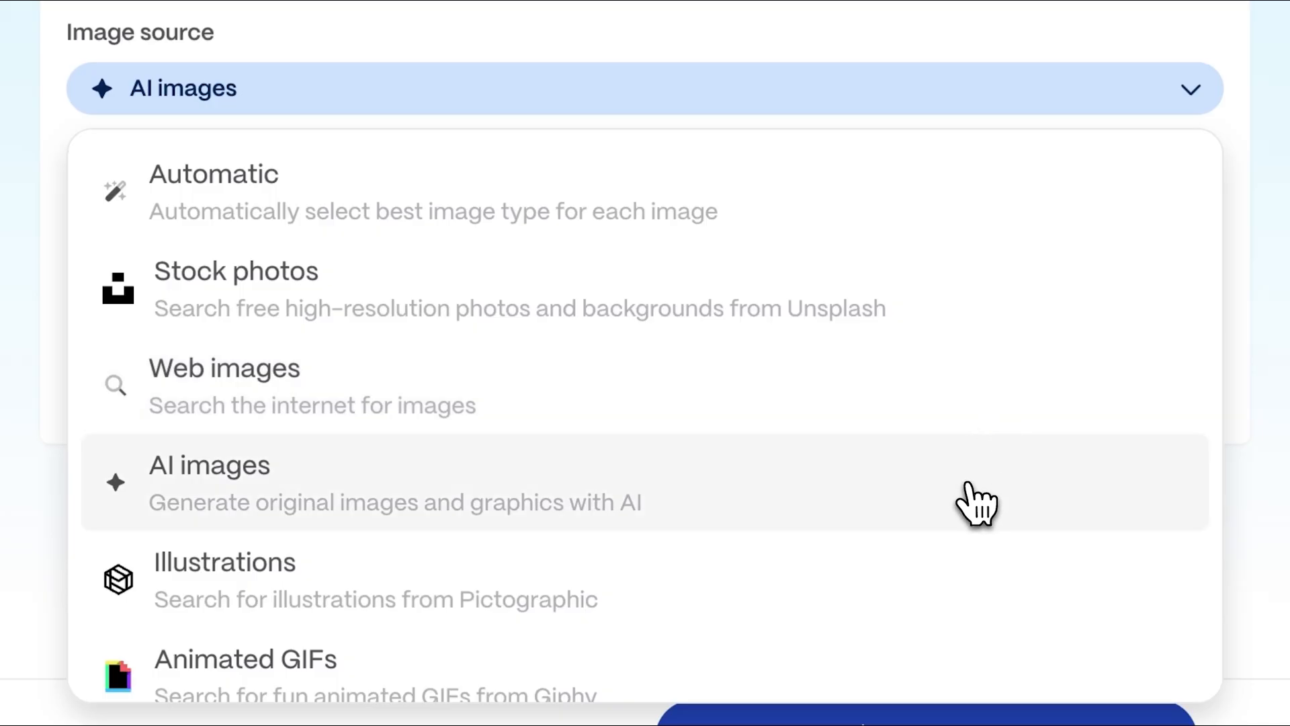
pyautogui.click(210, 481)
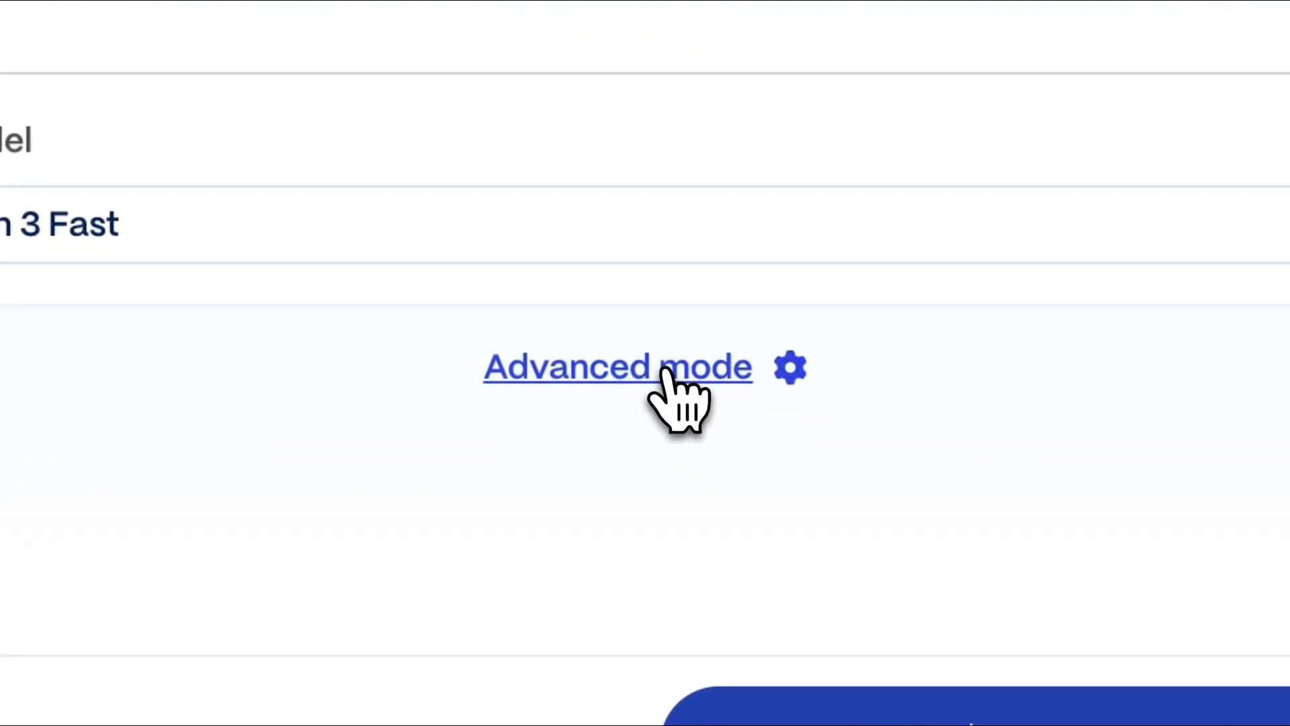
# Step: Switch the advanced editor to card-by-card layout and continue to theme selection
pyautogui.click(617, 367)
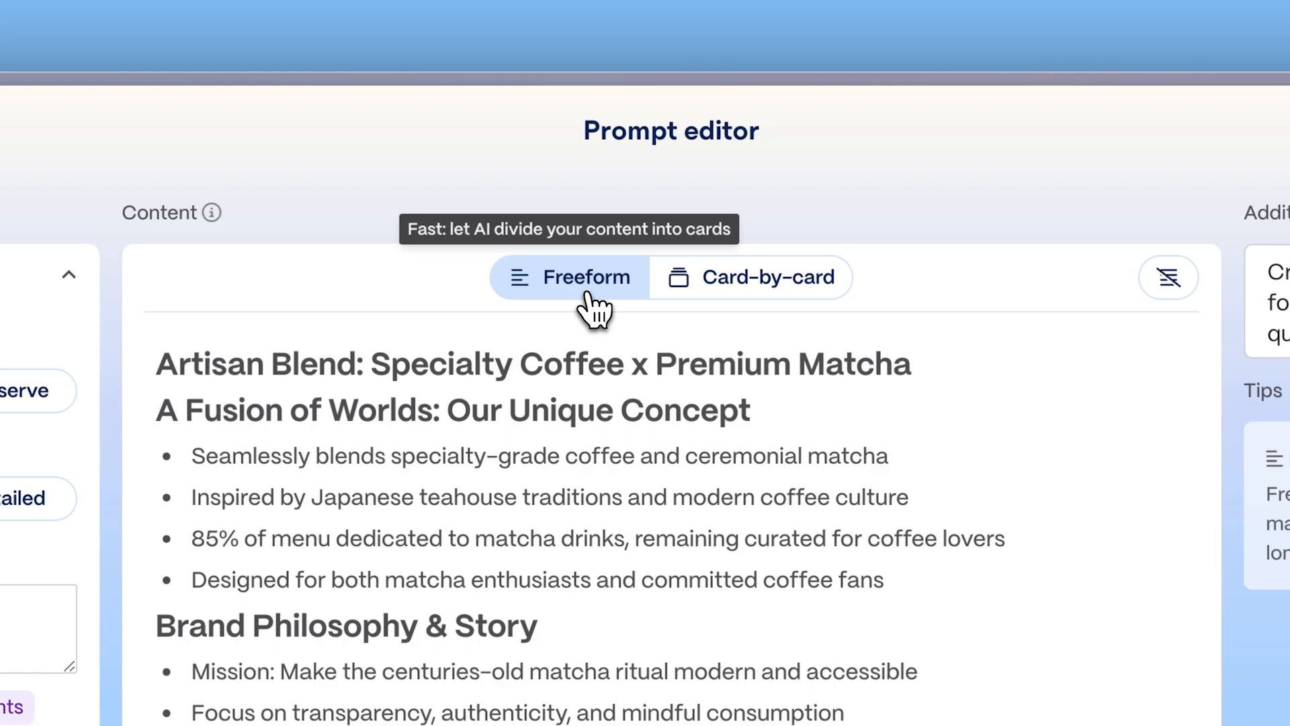
pyautogui.click(750, 277)
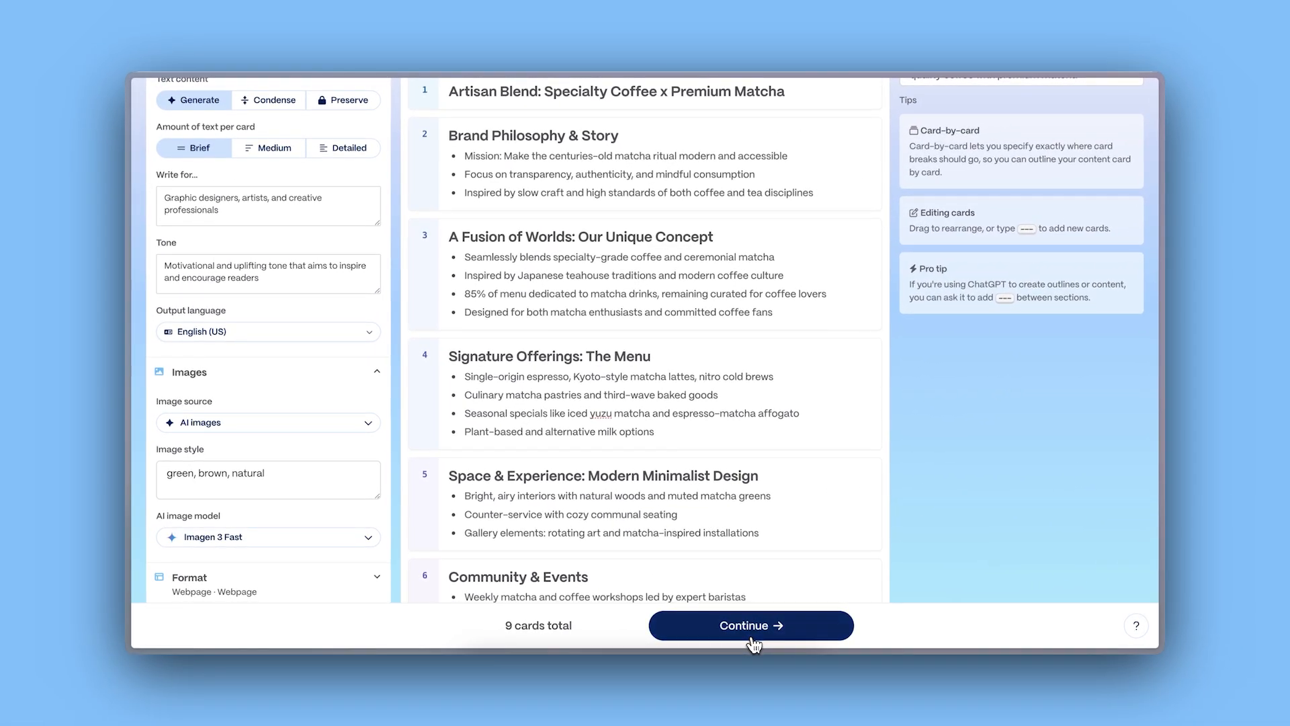
pyautogui.click(749, 624)
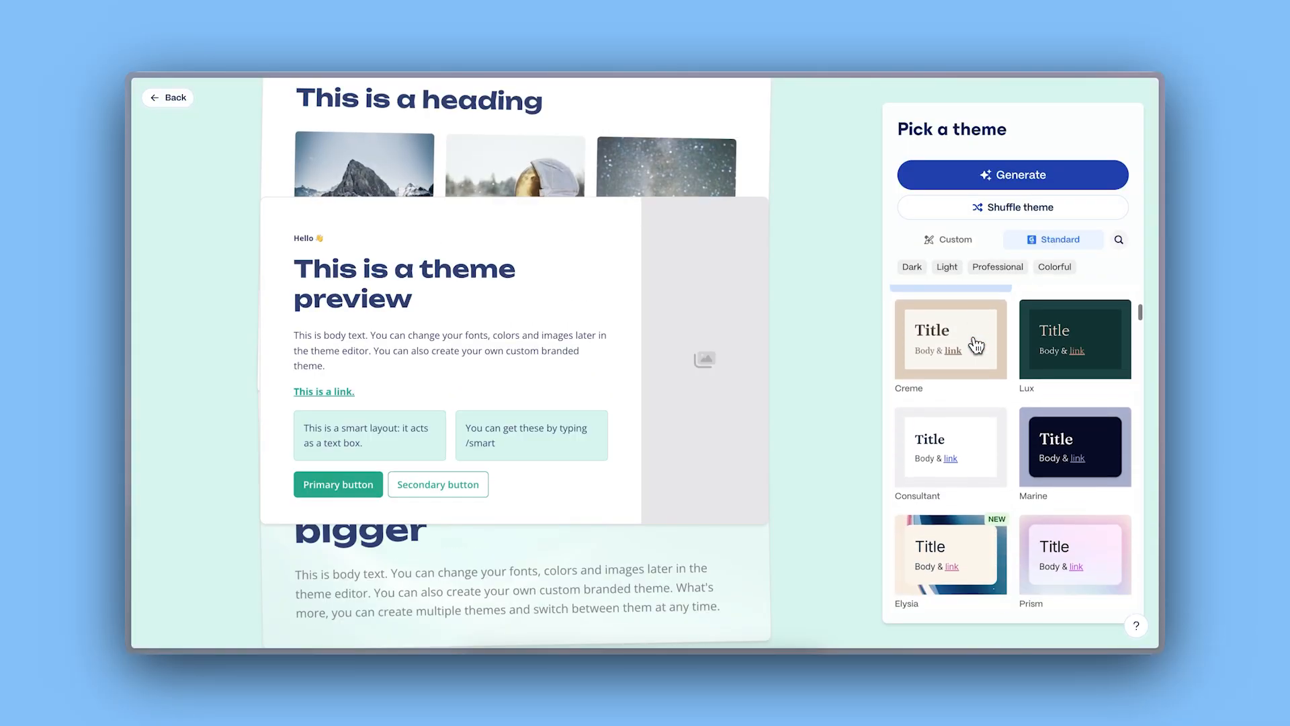
# Step: Preview Consultant and Lunaria themes, pick the custom Pistachio theme and generate the webpage
pyautogui.click(950, 449)
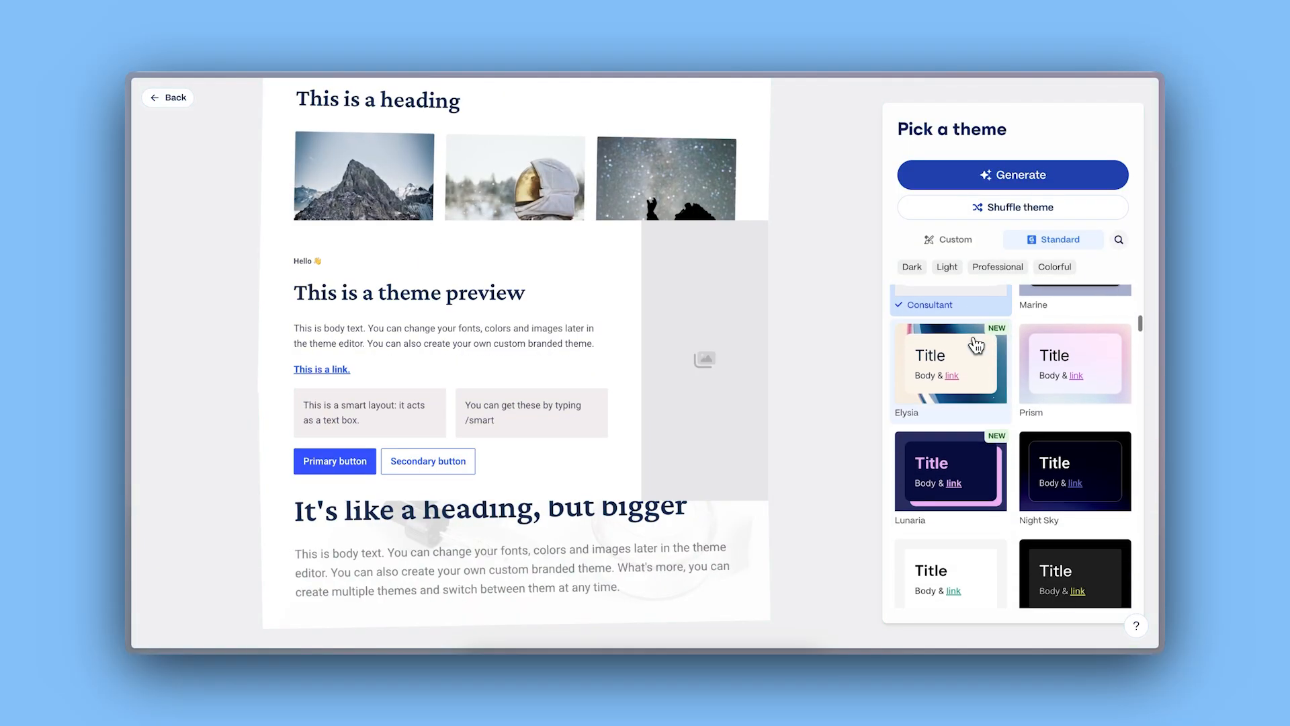
pyautogui.click(950, 342)
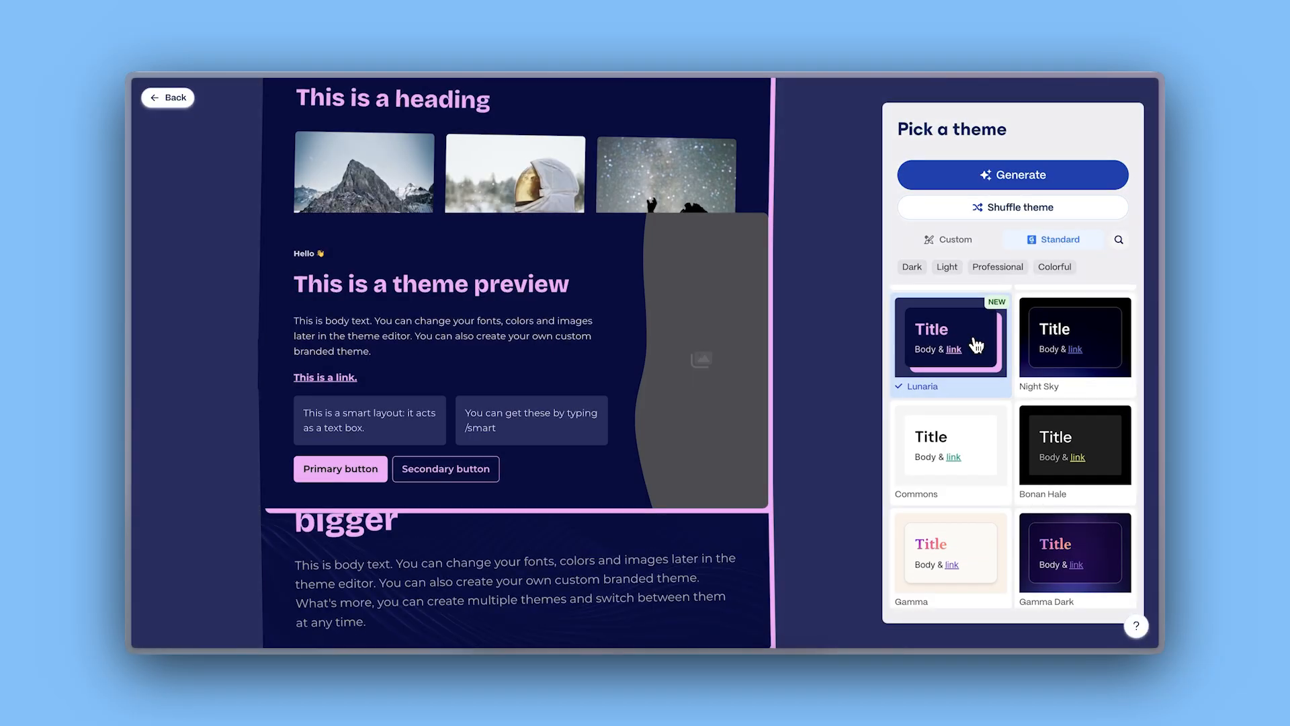
pyautogui.click(947, 239)
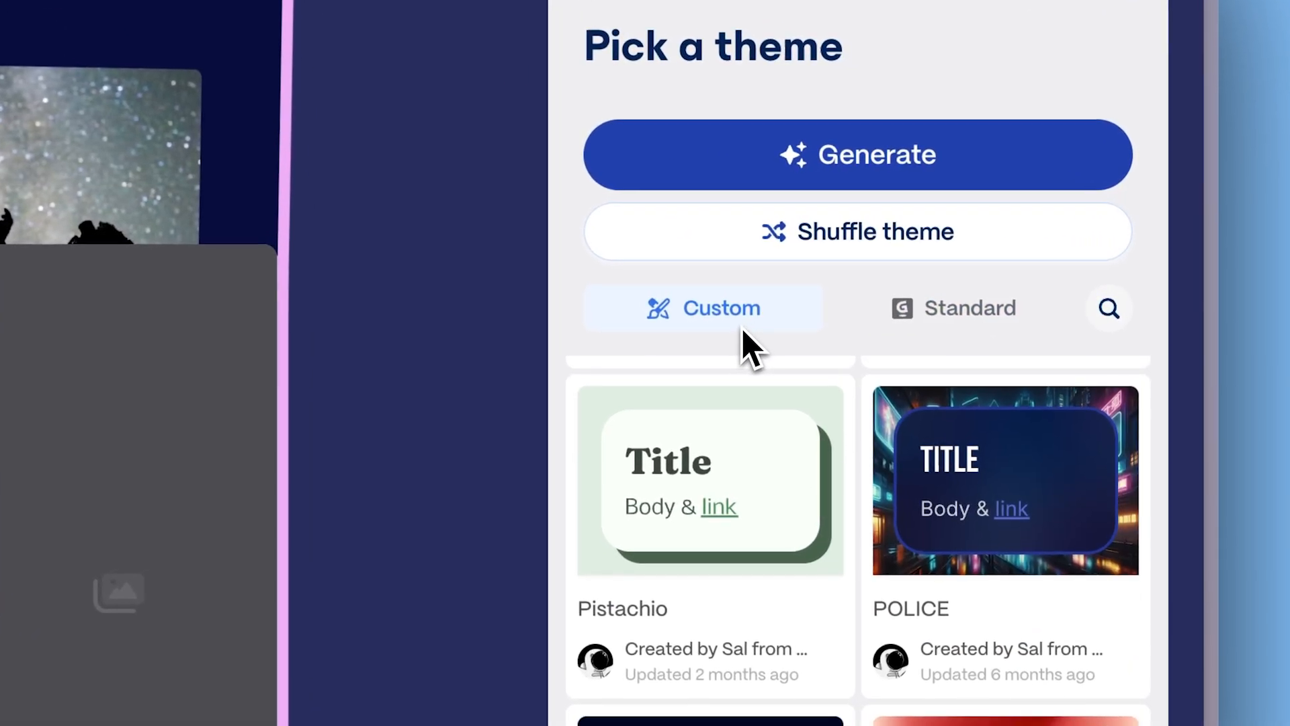
pyautogui.click(709, 480)
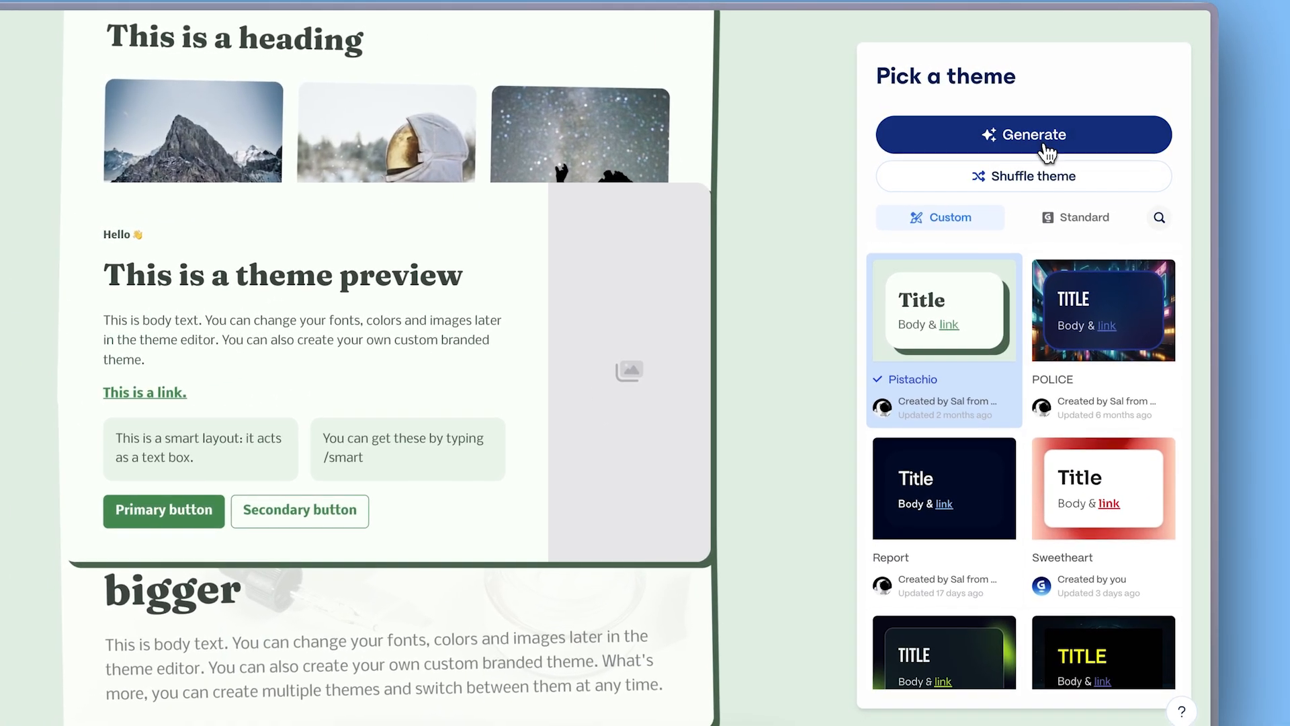
pyautogui.click(1023, 134)
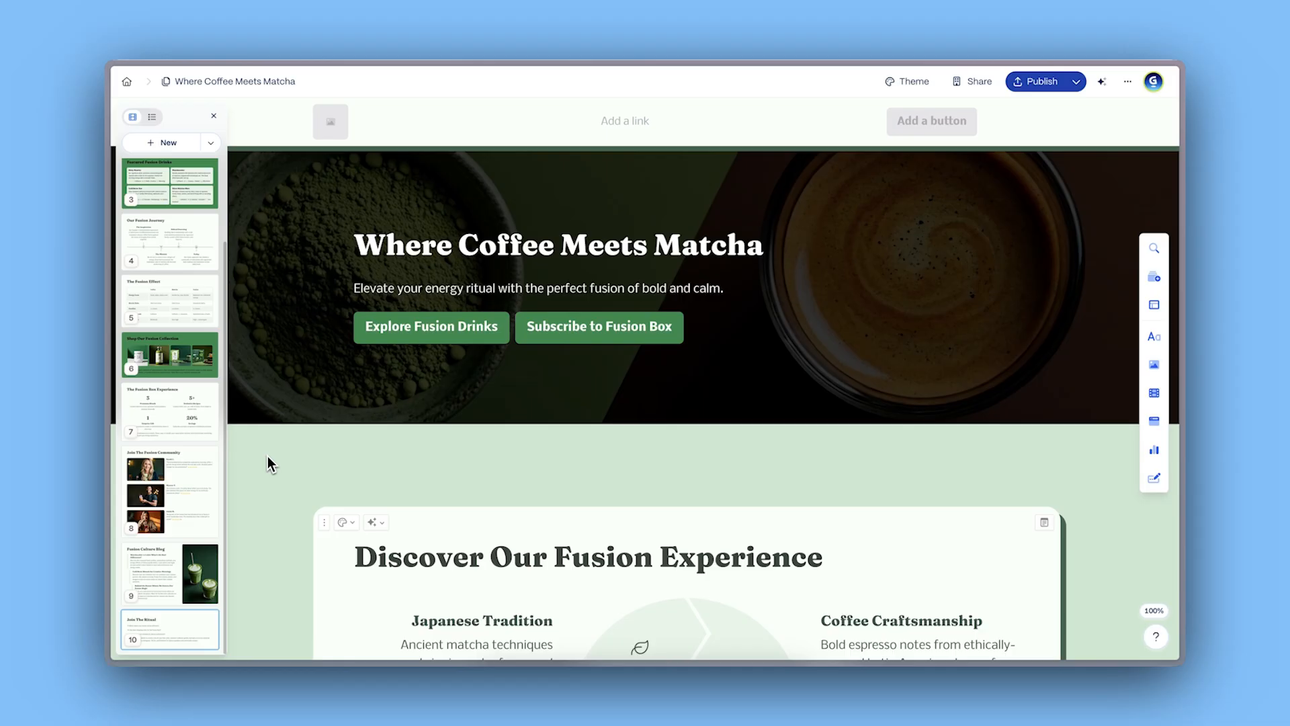
# Step: Review the generated cards and select the Our Fusion Journey card
pyautogui.scroll(-3)
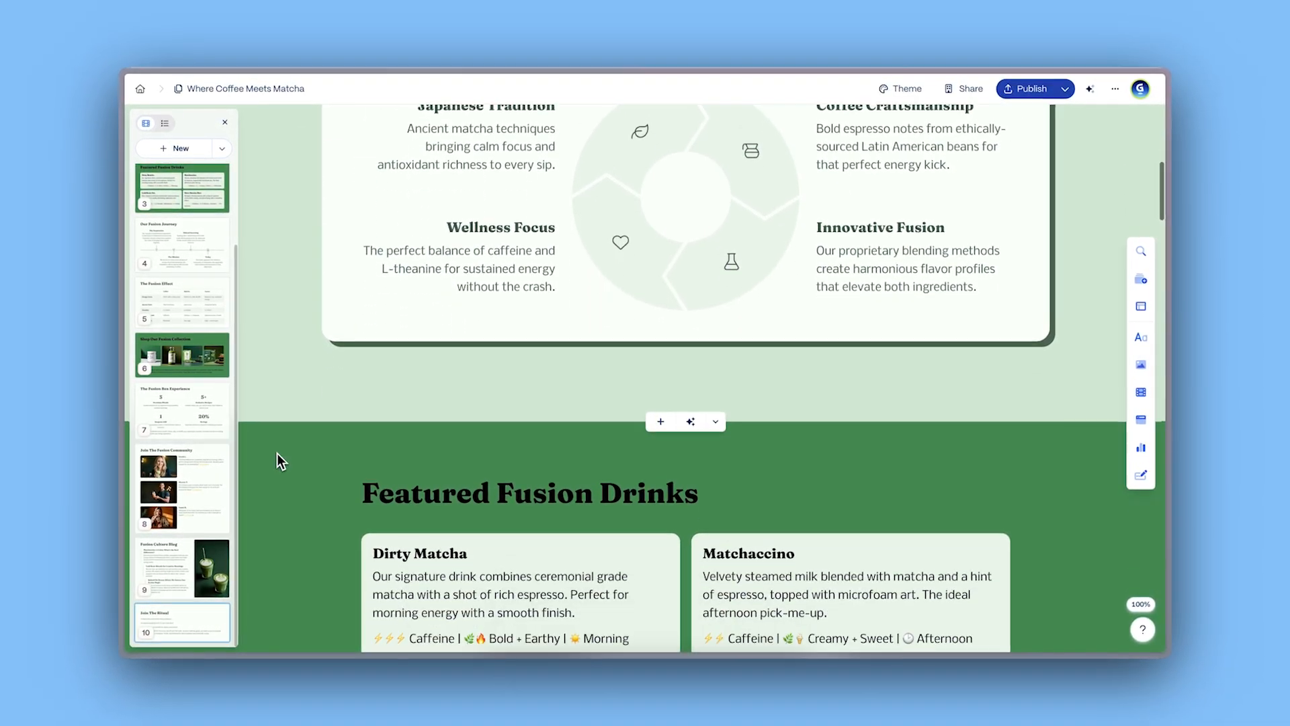
pyautogui.scroll(-3)
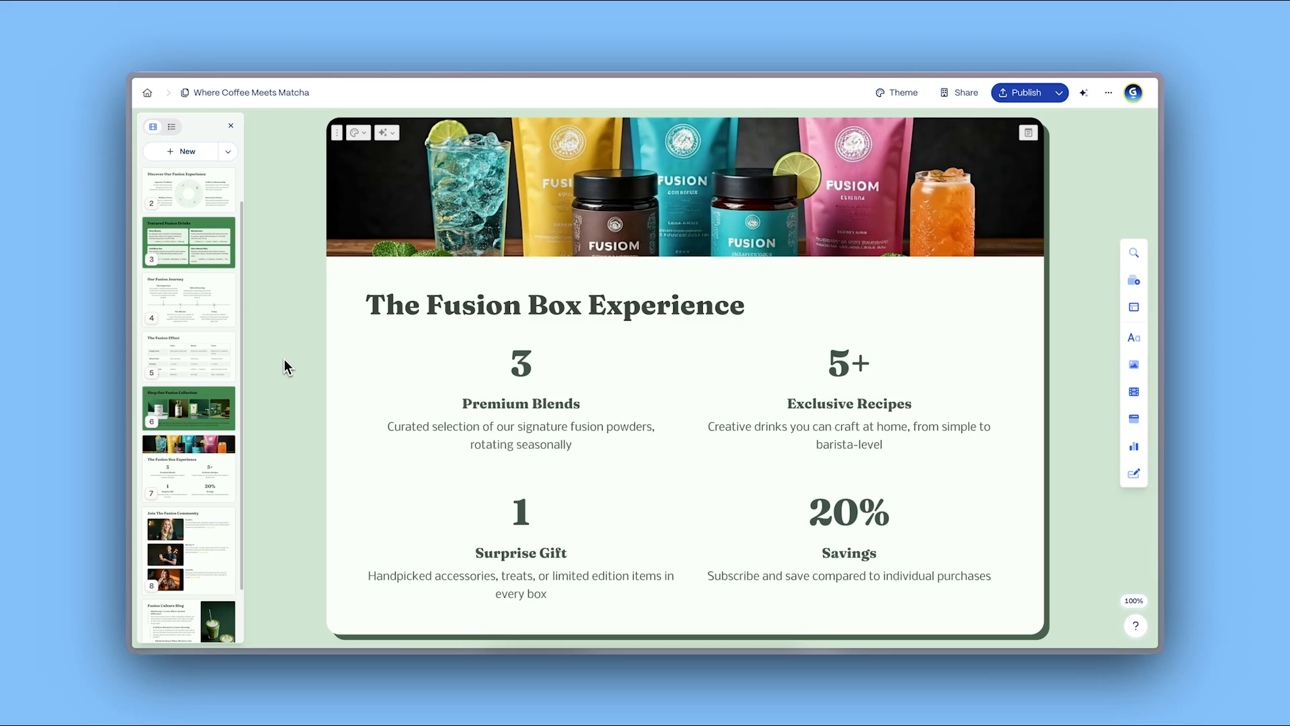
pyautogui.click(1132, 391)
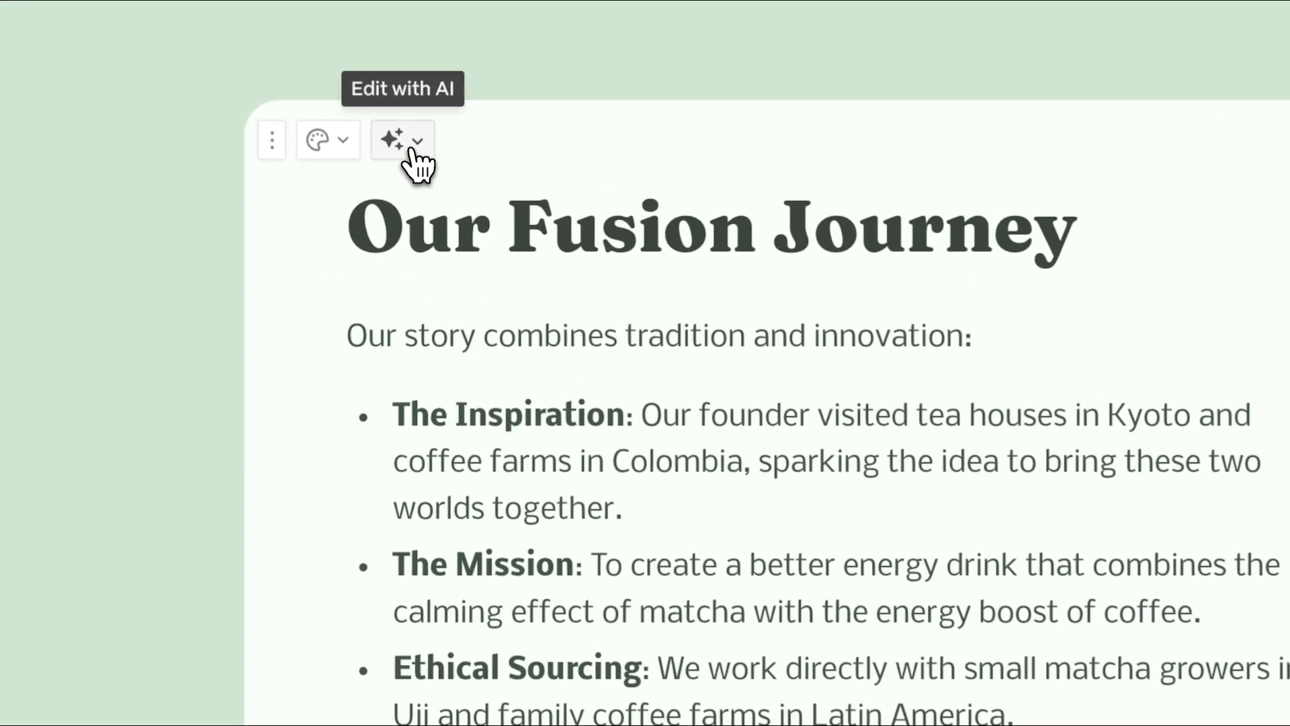
# Step: Use Edit with AI to convert the Our Fusion Journey bullets into four illustrated columns
pyautogui.click(402, 138)
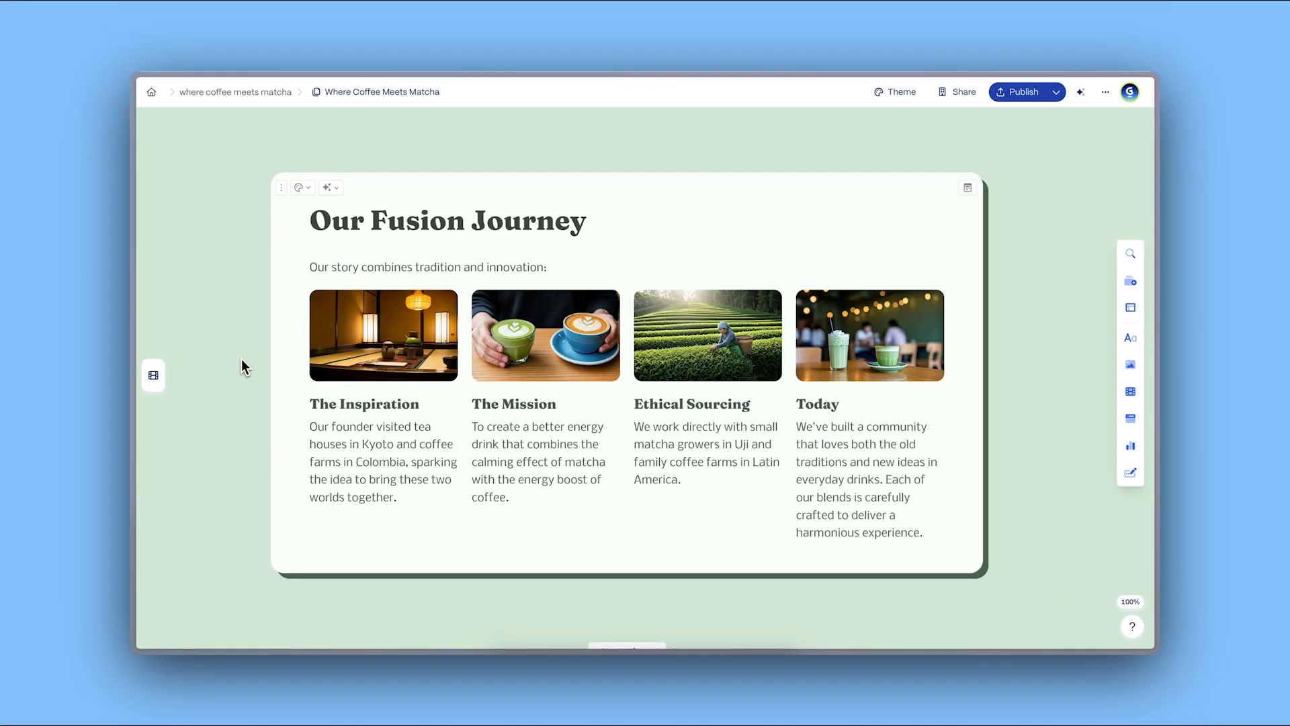
pyautogui.click(330, 187)
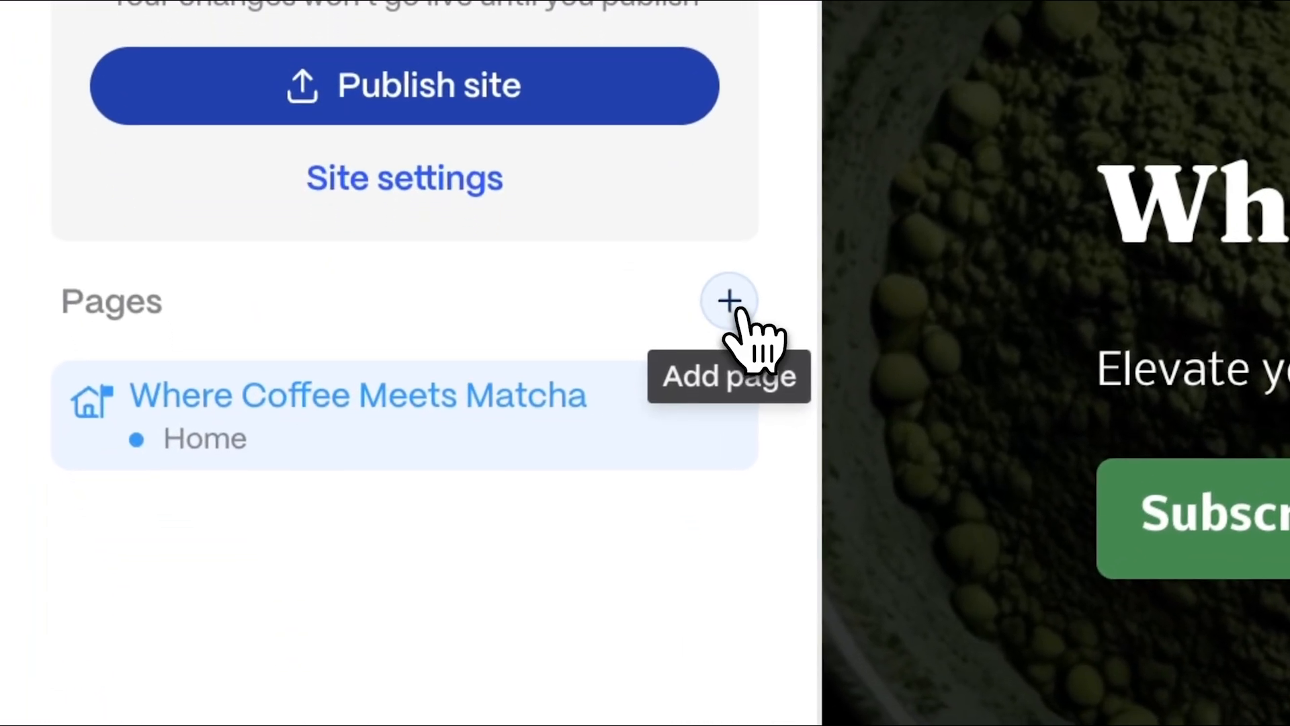
# Step: Add an AI-generated page 'Discover the Health Boost of Matcha and Coffee' beside Home
pyautogui.click(727, 299)
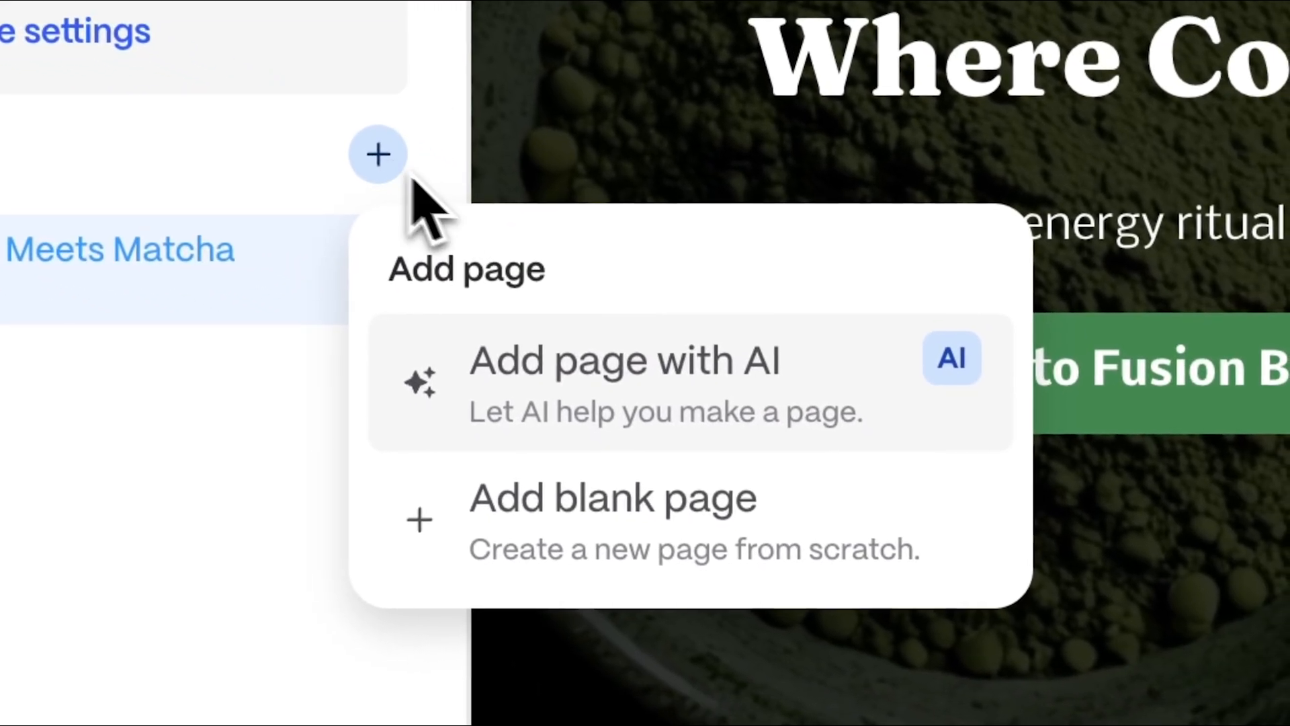
pyautogui.click(625, 361)
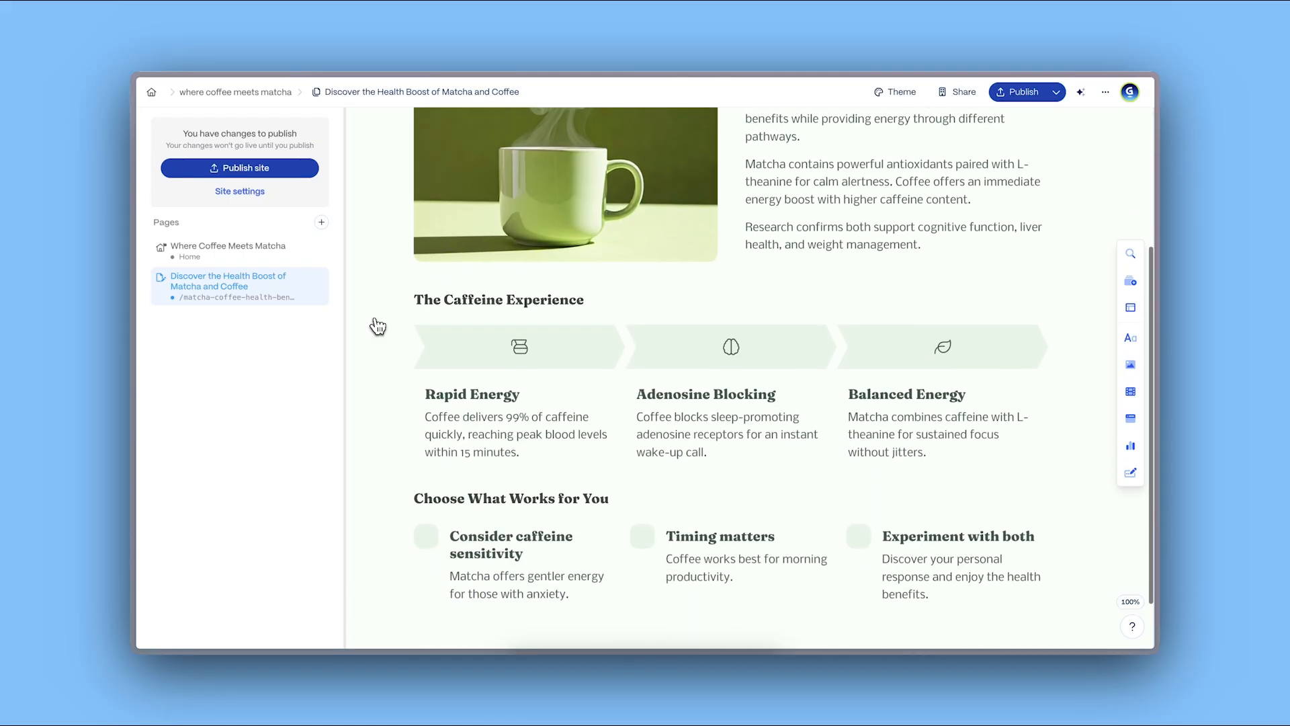
pyautogui.click(322, 222)
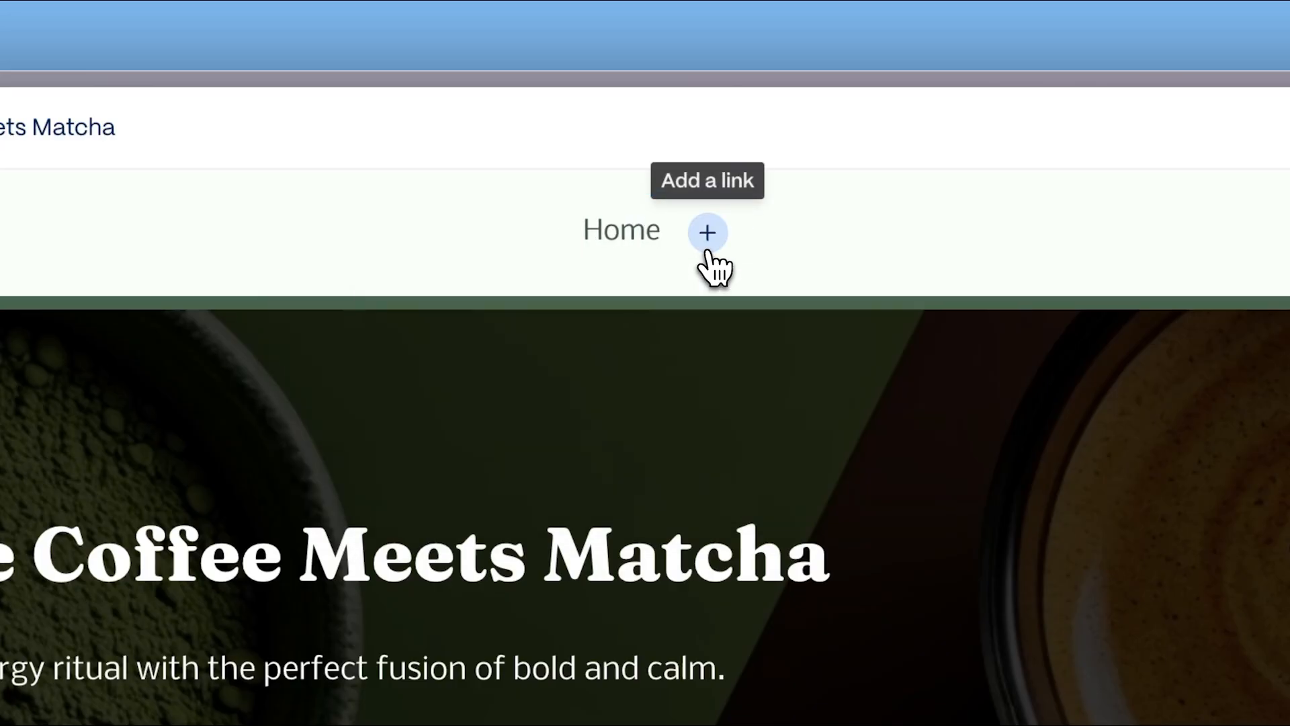
# Step: Add the Stories nav link, upload a header logo image and add a Sign Up button
pyautogui.click(705, 233)
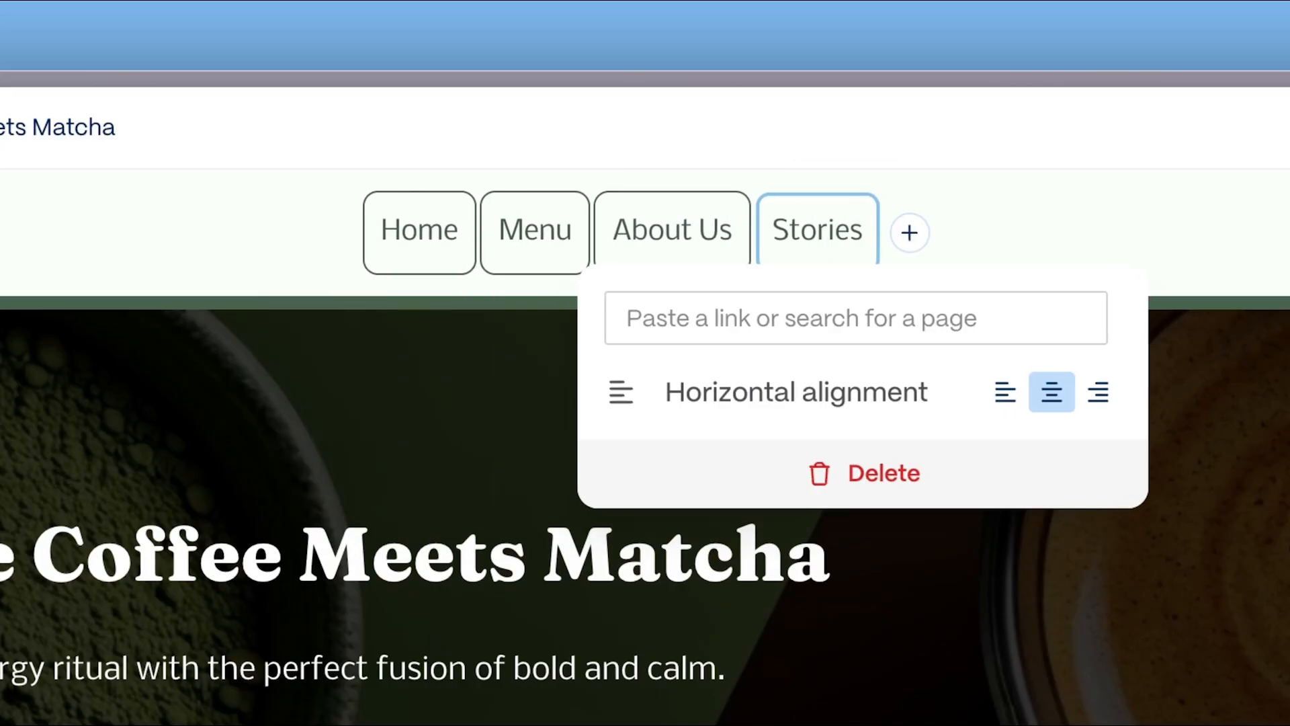
pyautogui.click(856, 317)
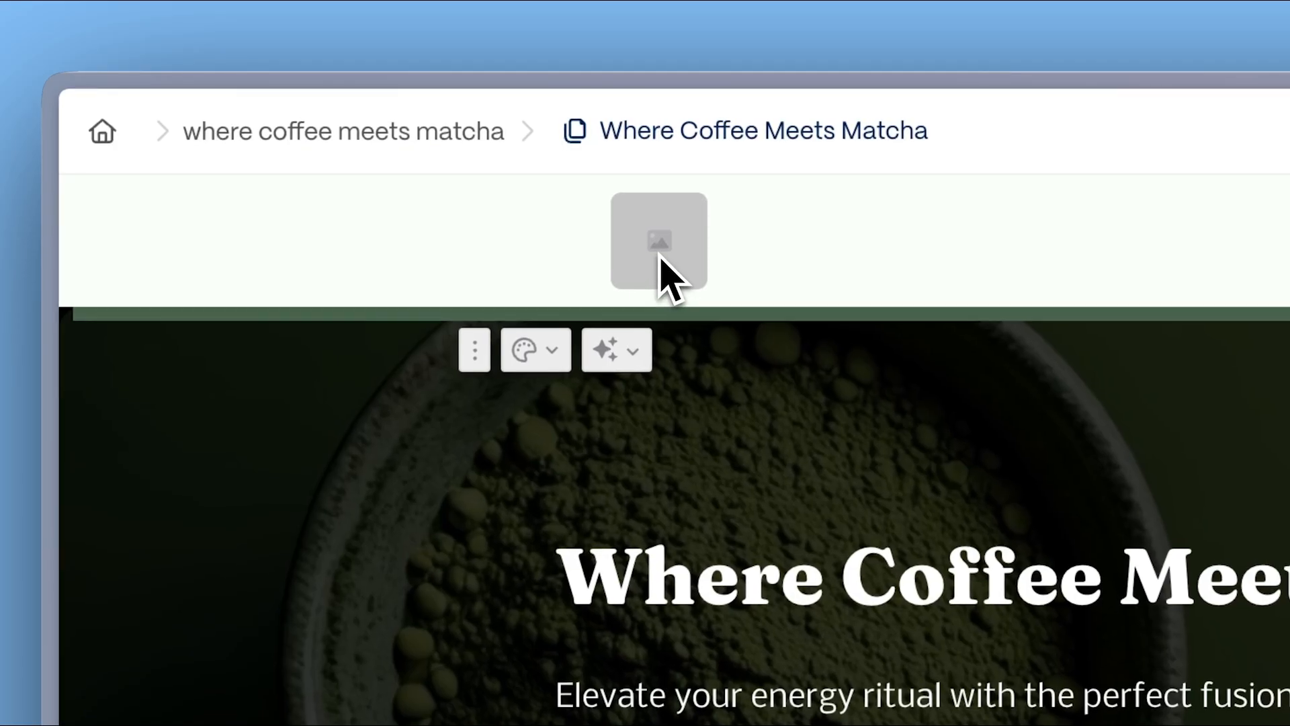
pyautogui.click(659, 239)
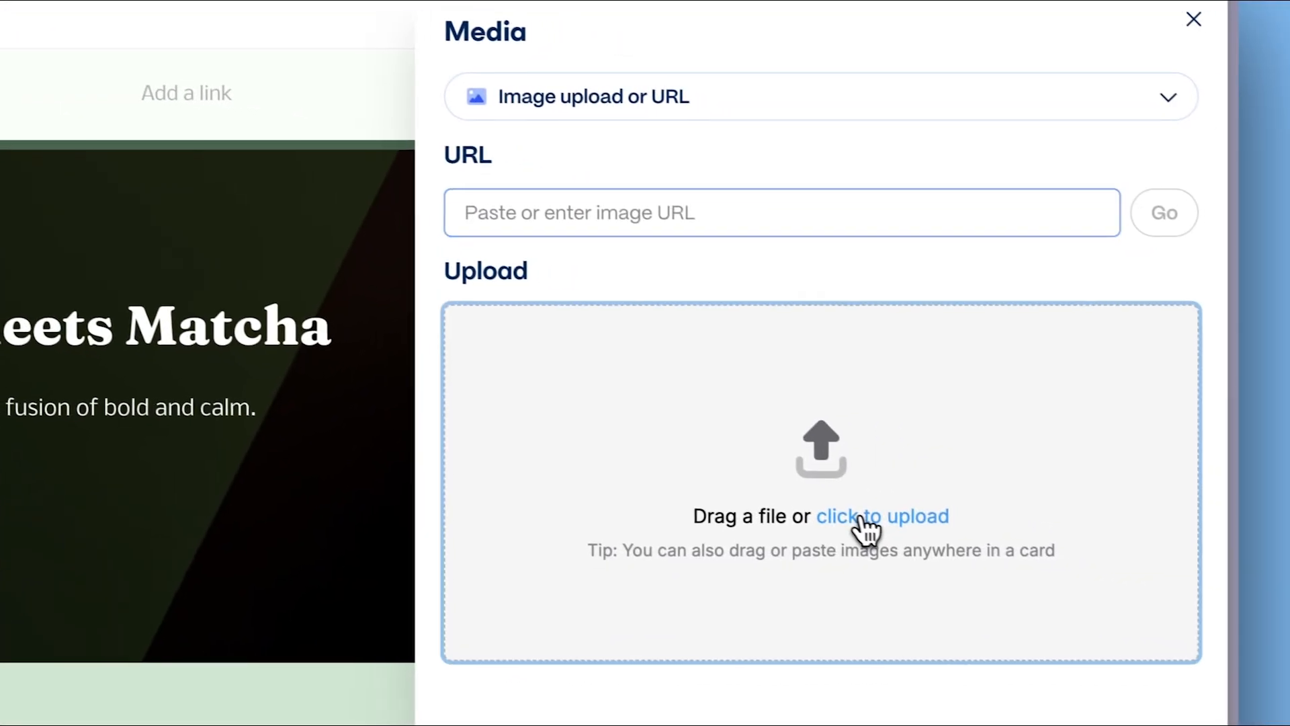
pyautogui.click(882, 516)
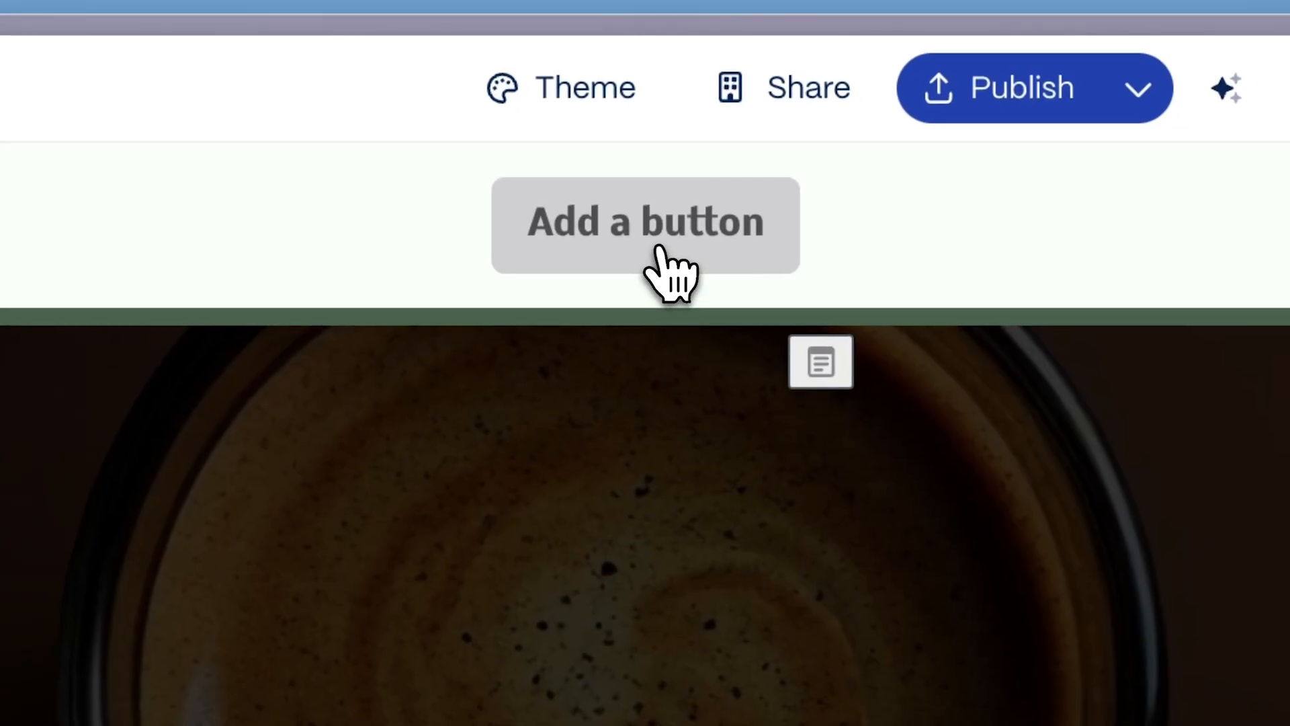
pyautogui.click(645, 221)
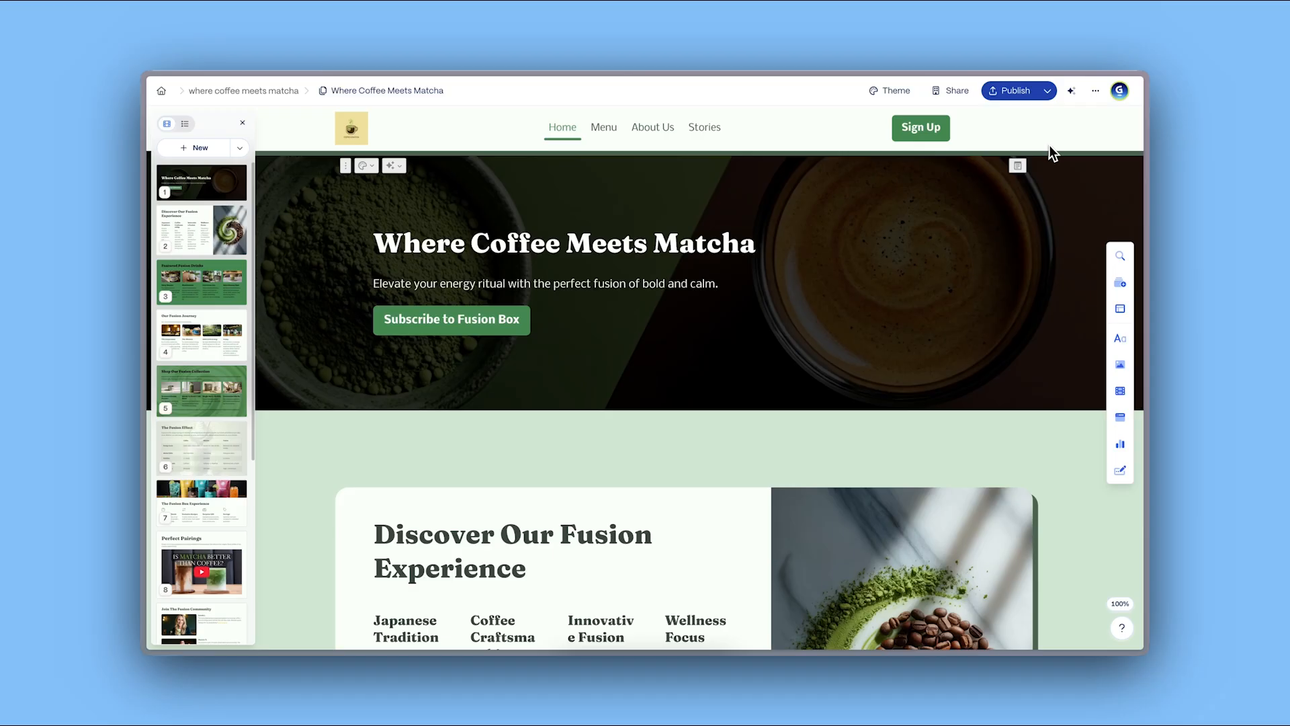
pyautogui.moveTo(1017, 90)
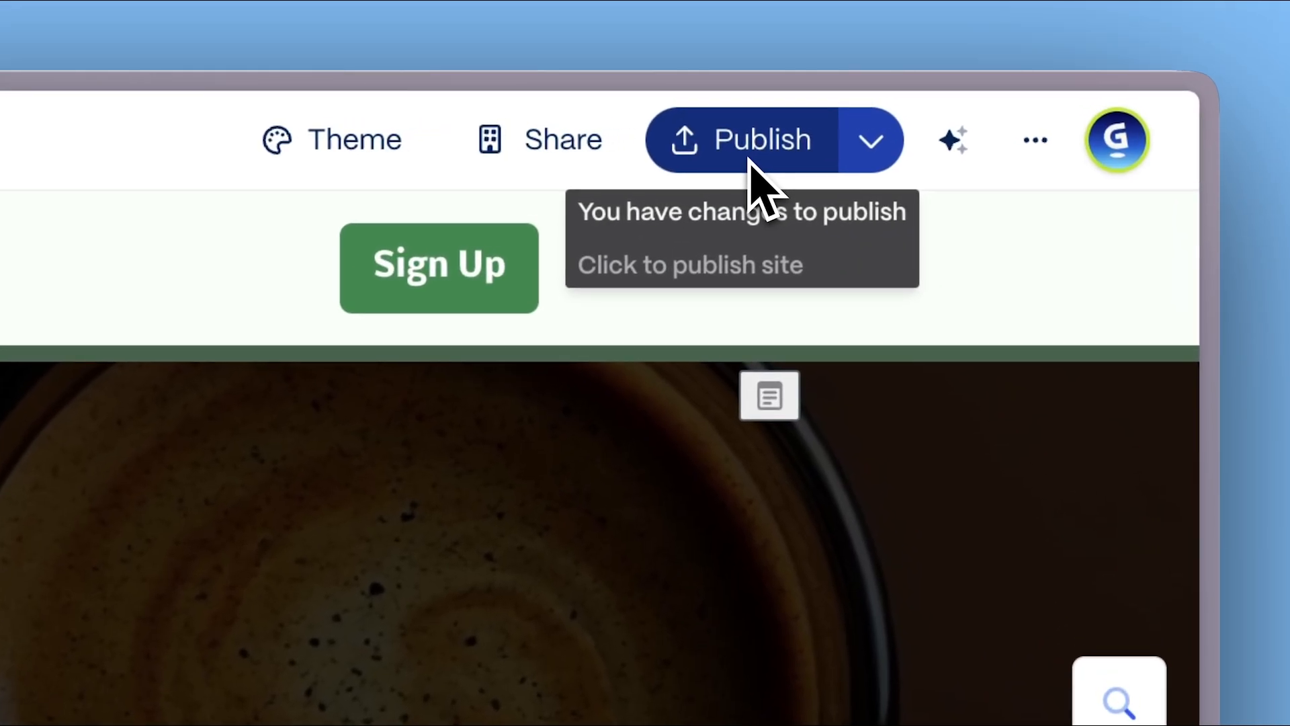
# Step: Publish the site and start connecting a custom domain
pyautogui.click(737, 139)
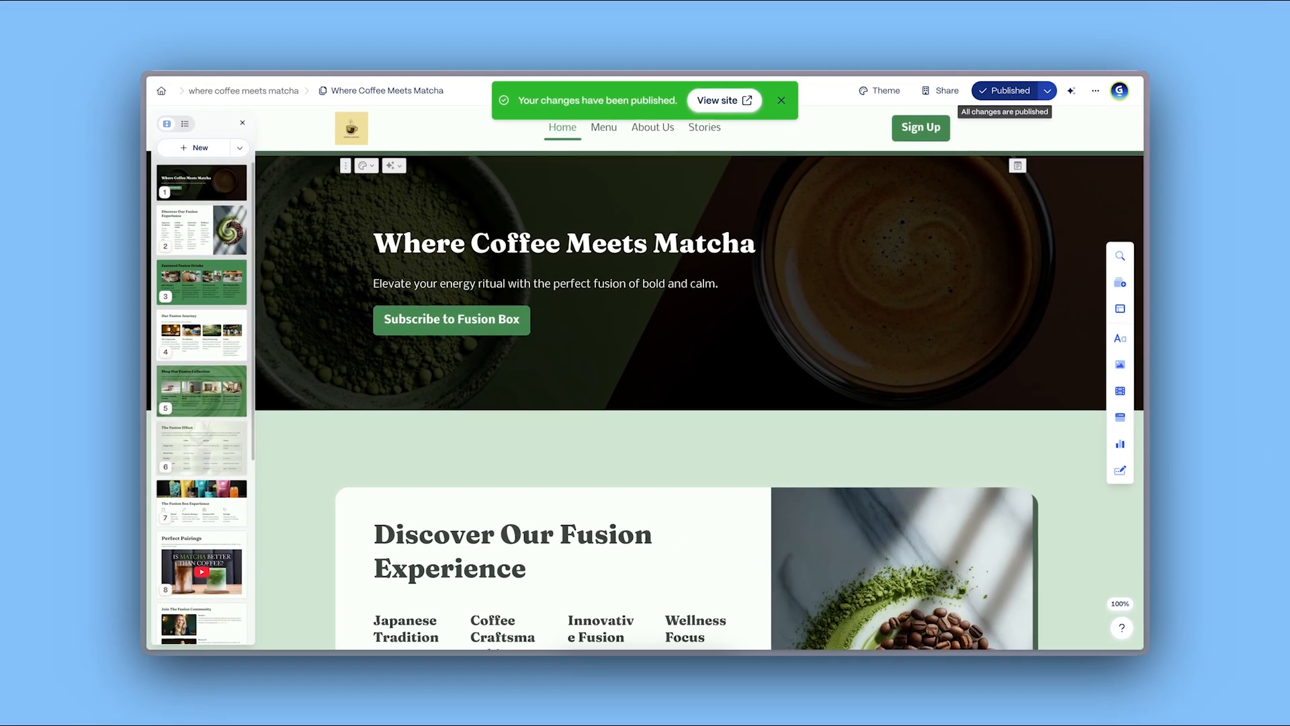
pyautogui.click(1047, 91)
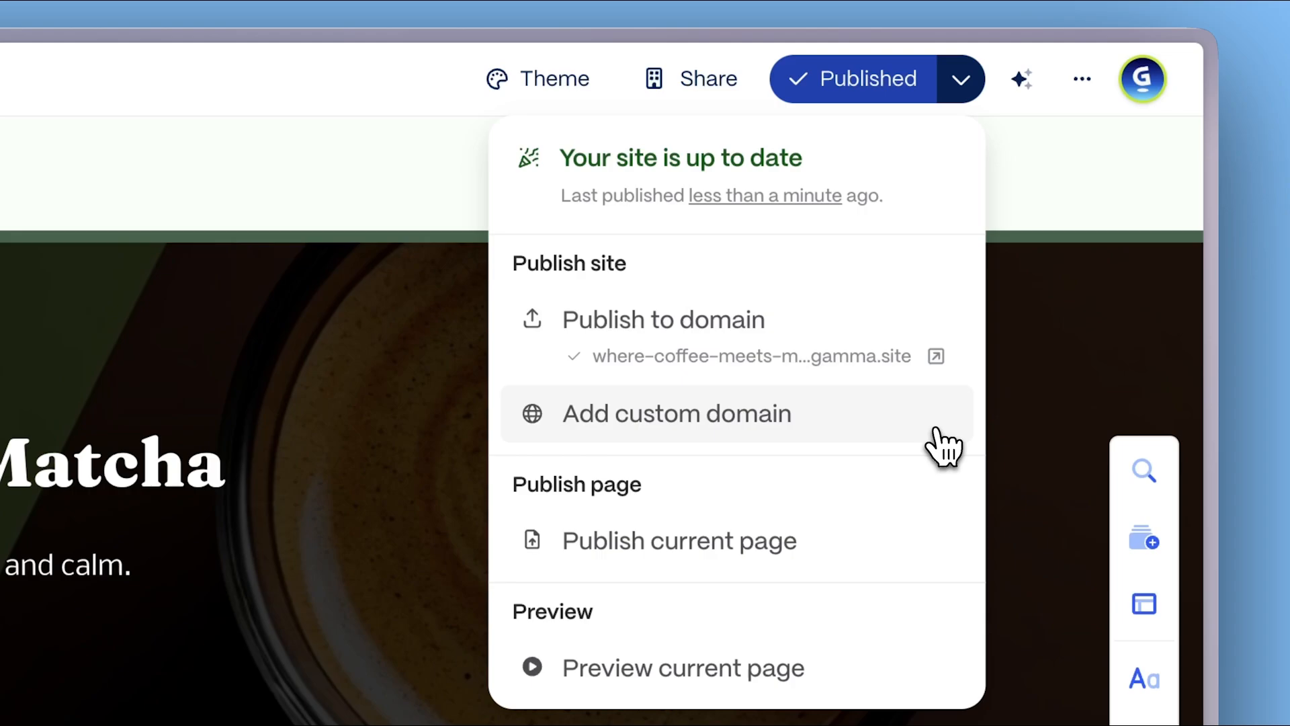
pyautogui.click(676, 412)
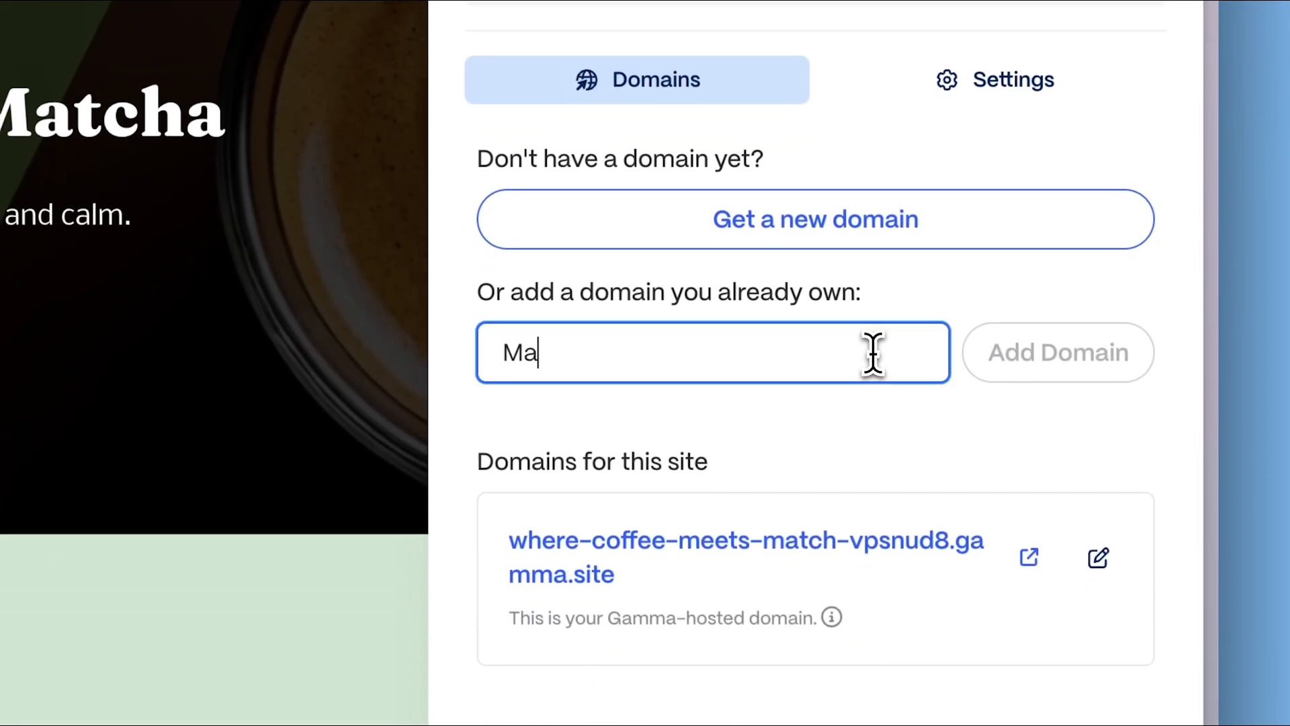
pyautogui.click(1057, 352)
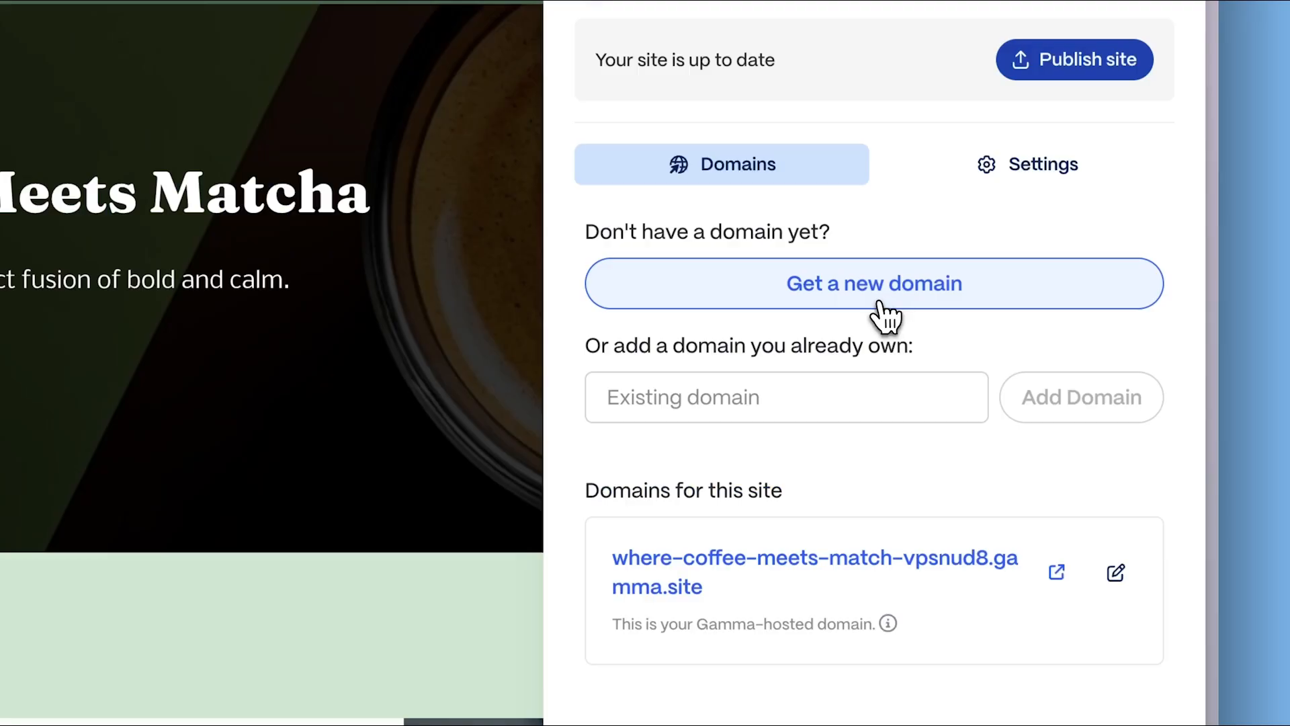
# Step: Search for a new domain 'matcchiato' and confirm matcchiato.com is available
pyautogui.click(873, 284)
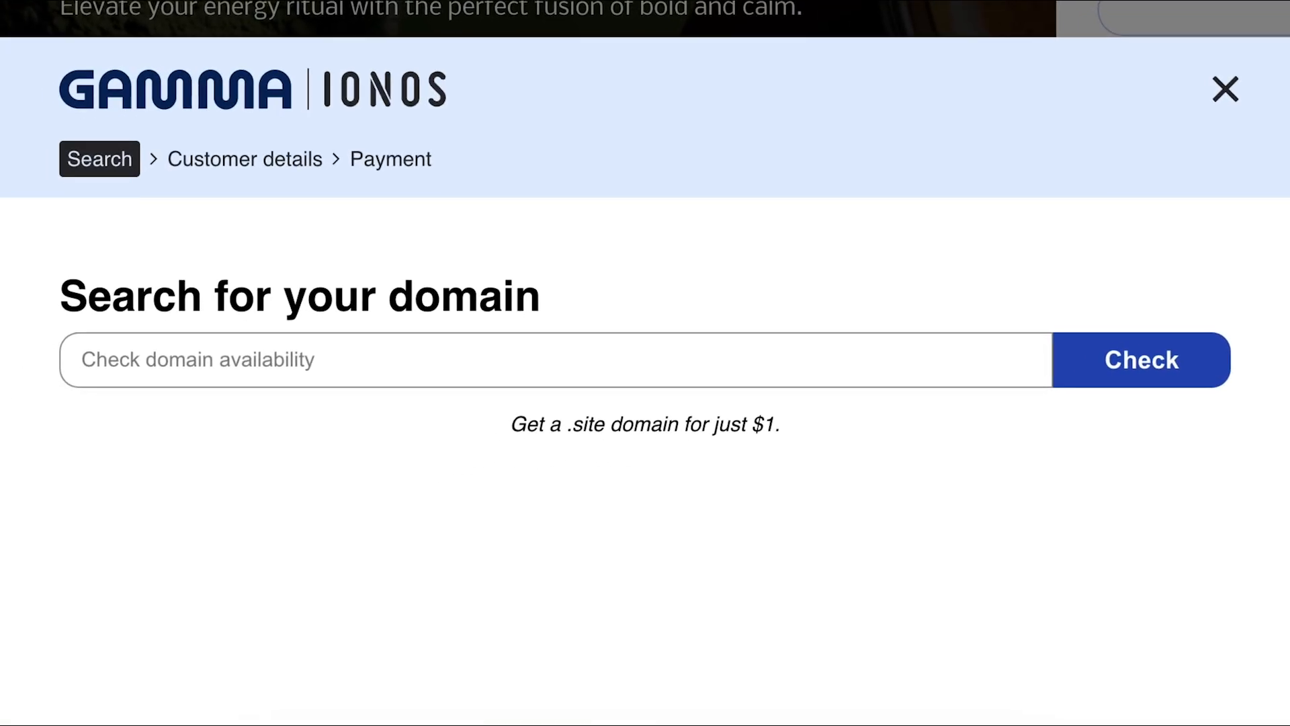
pyautogui.write('Matcchiat')
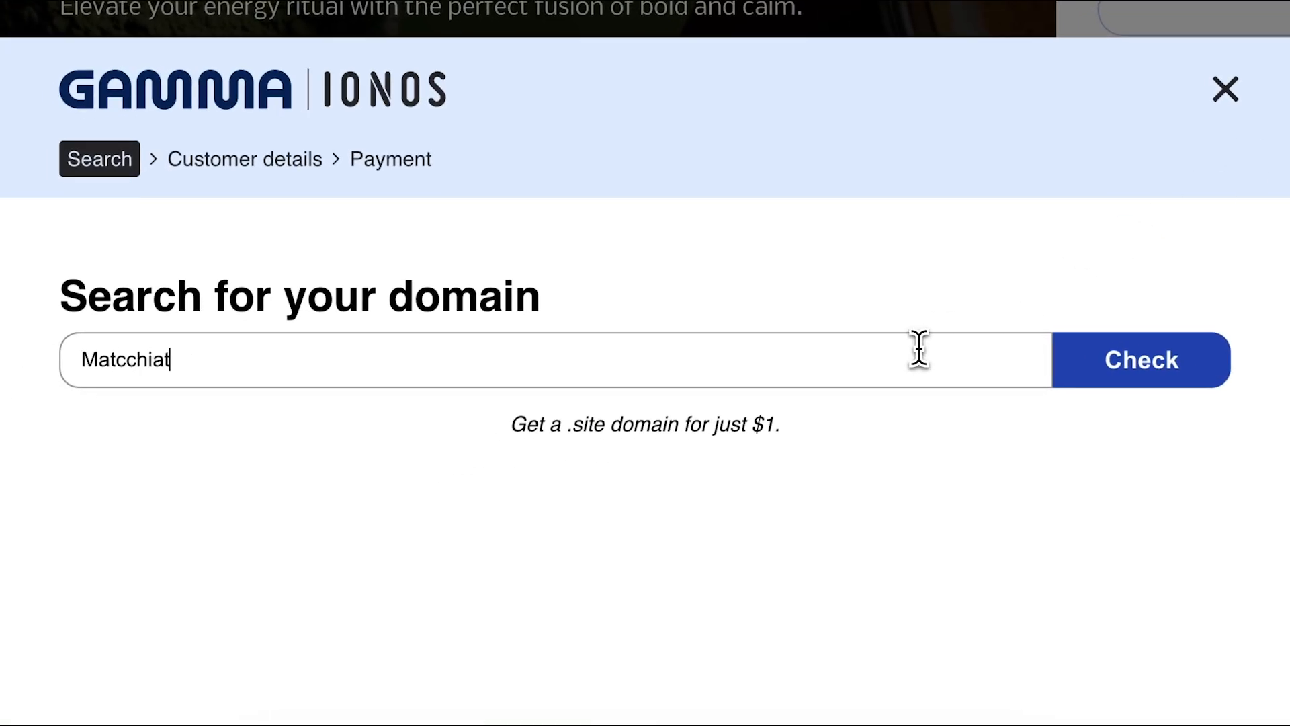
pyautogui.click(1141, 360)
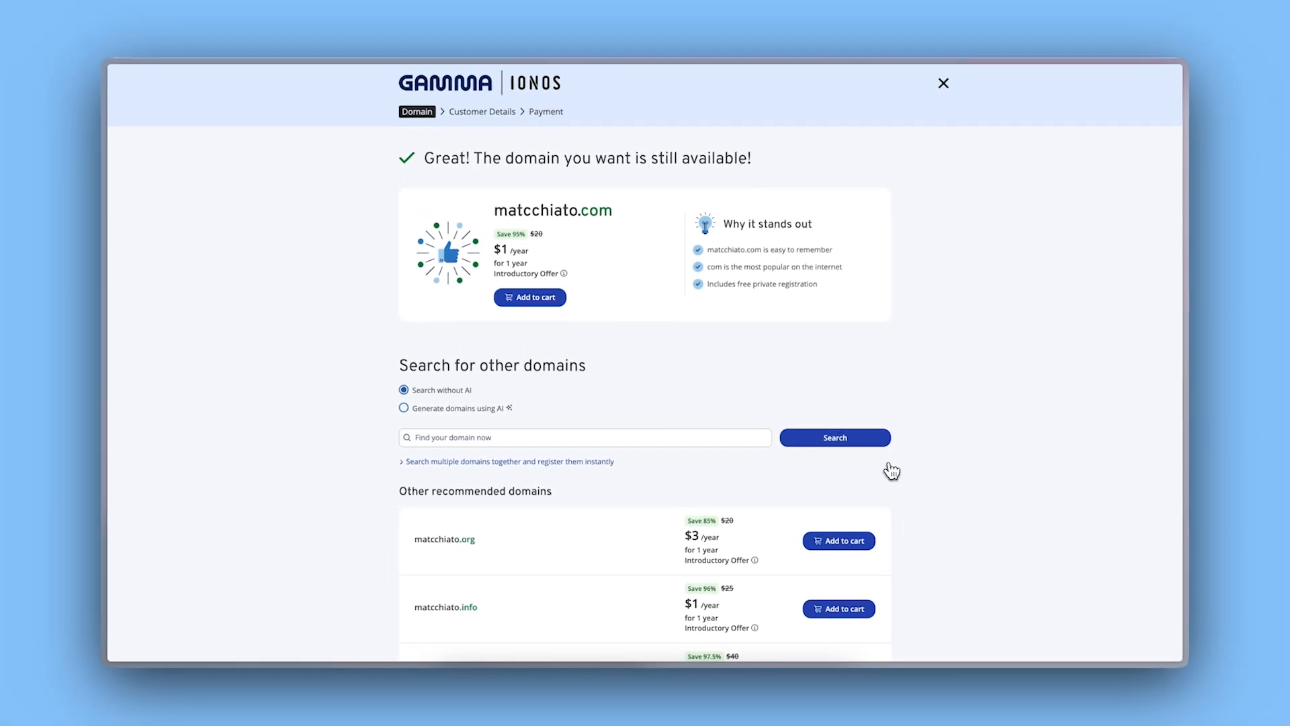
pyautogui.click(944, 83)
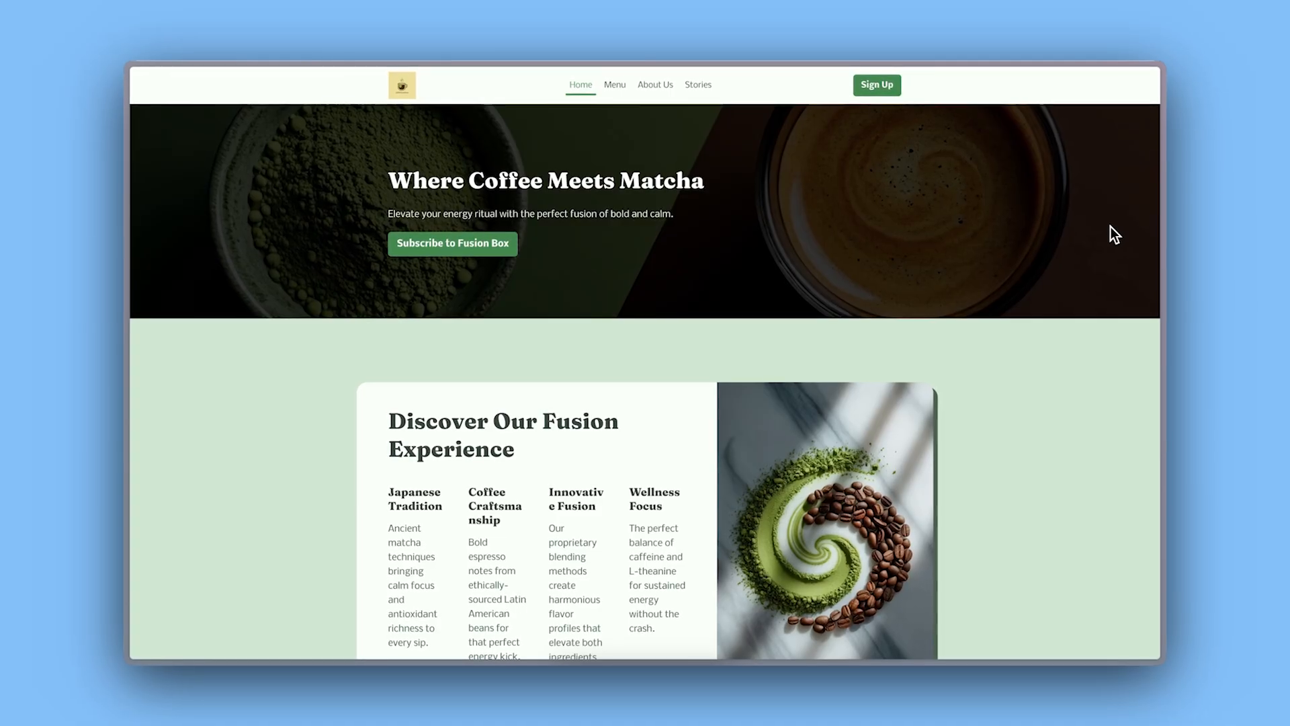
pyautogui.scroll(-3)
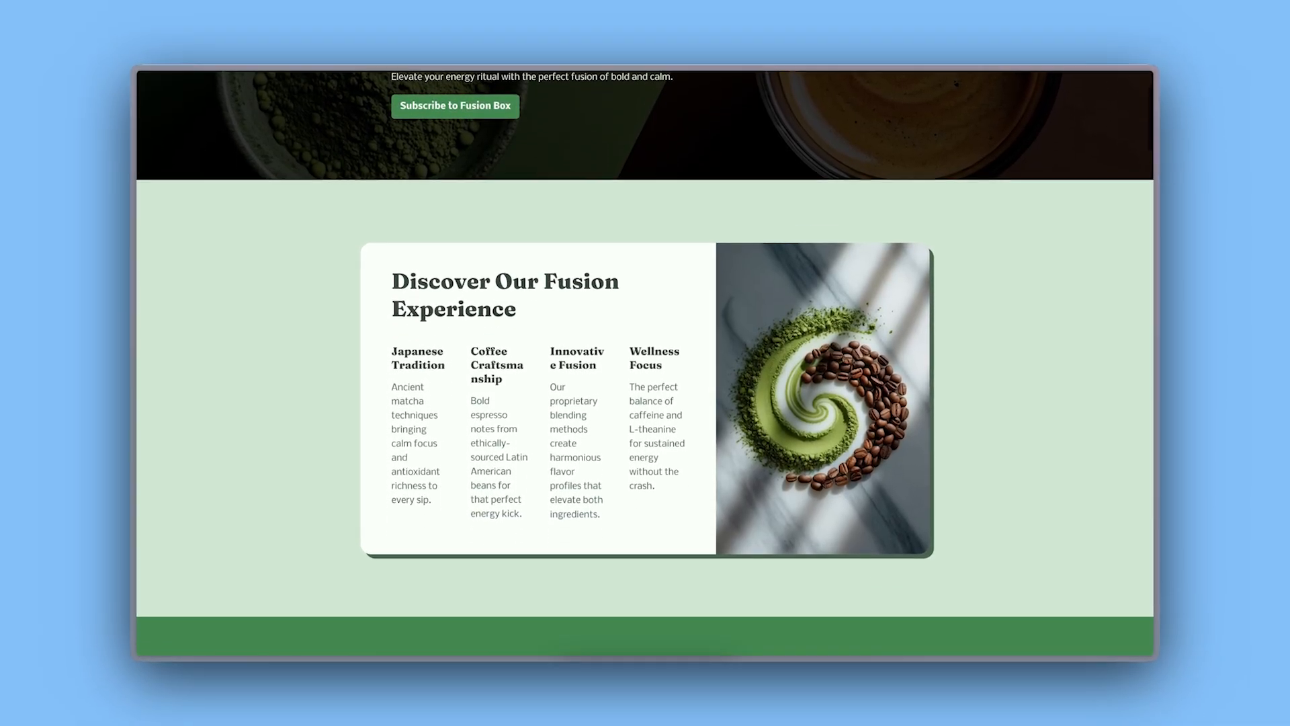
pyautogui.scroll(-3)
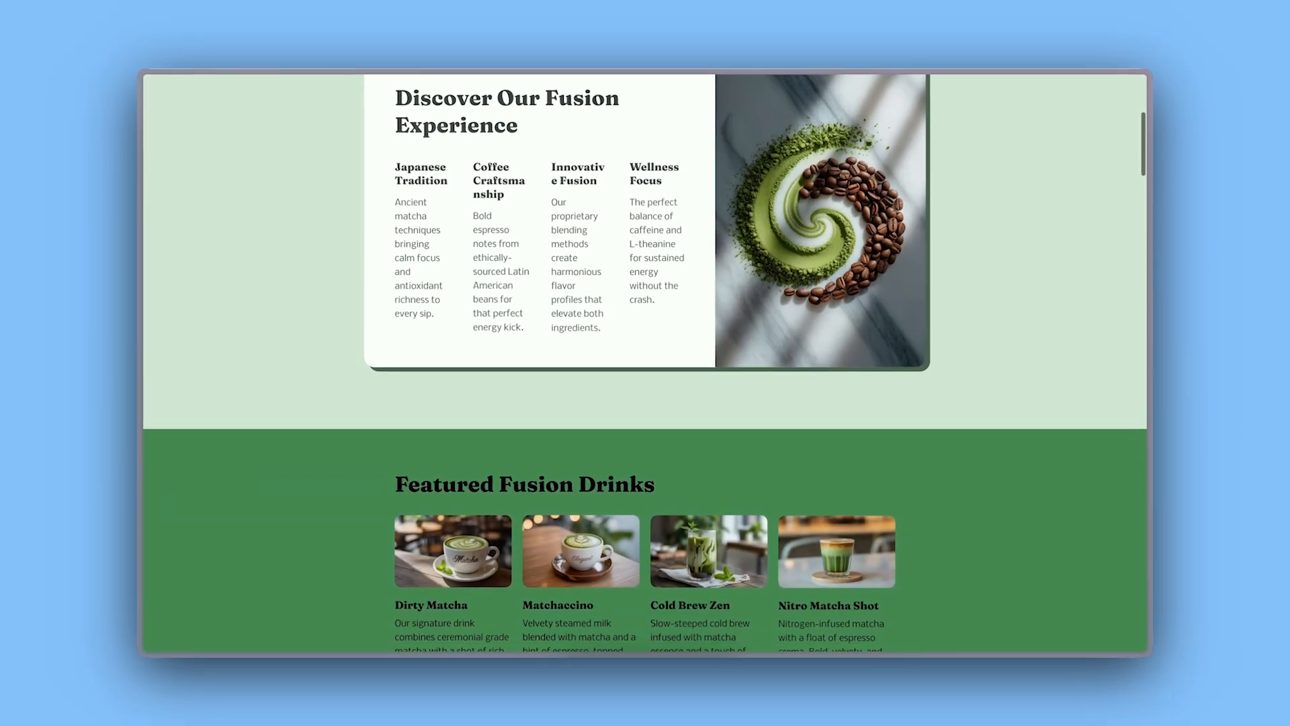